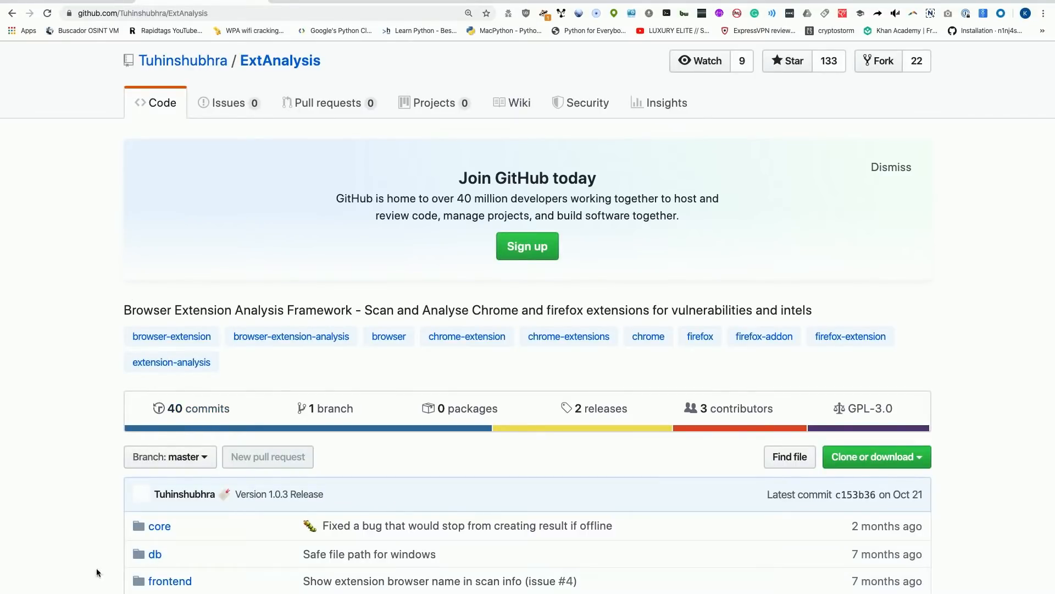
mouse_move(226, 480)
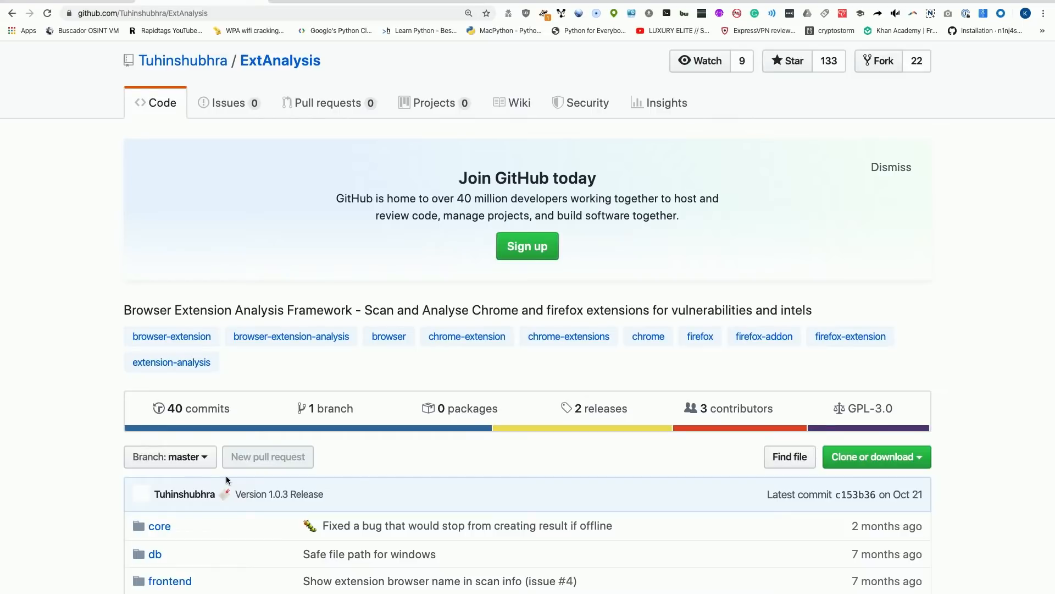
mouse_move(326, 452)
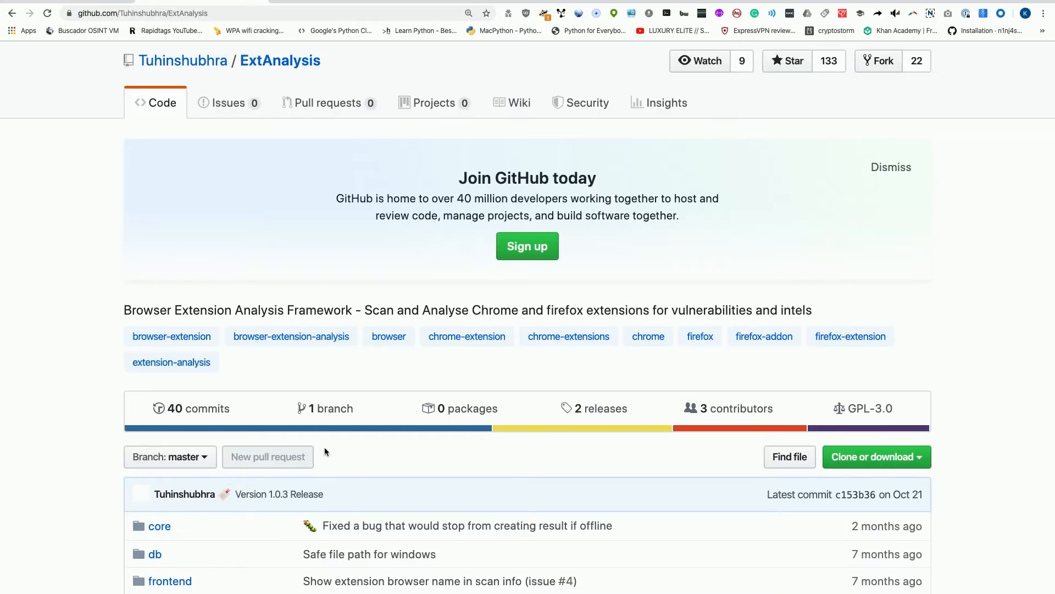
Scroll the ExtAnalysis README down through its features list.
scroll("down", 3)
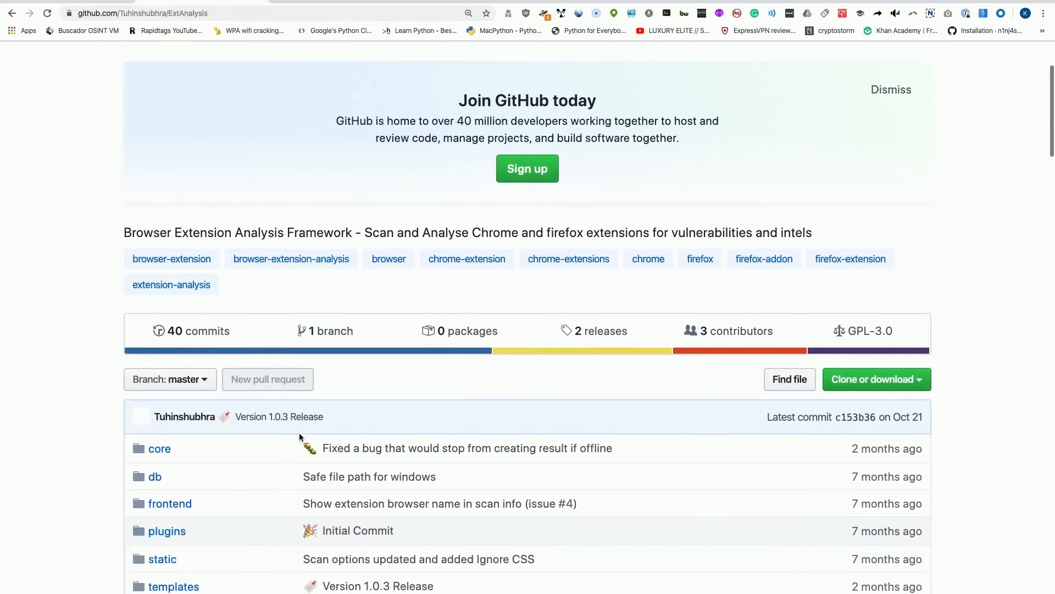
scroll("down", 3)
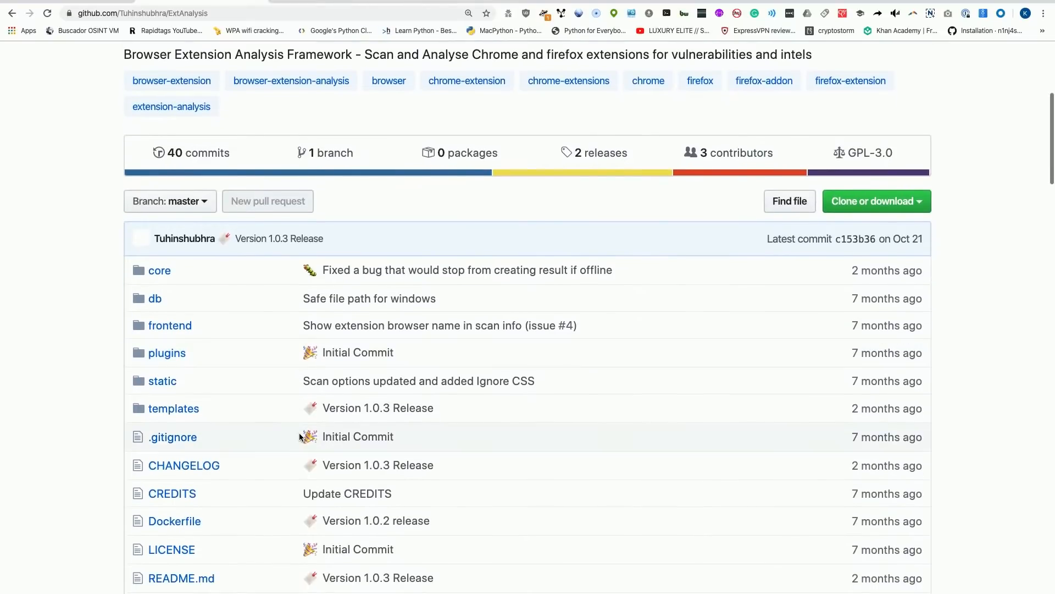
scroll("down", 3)
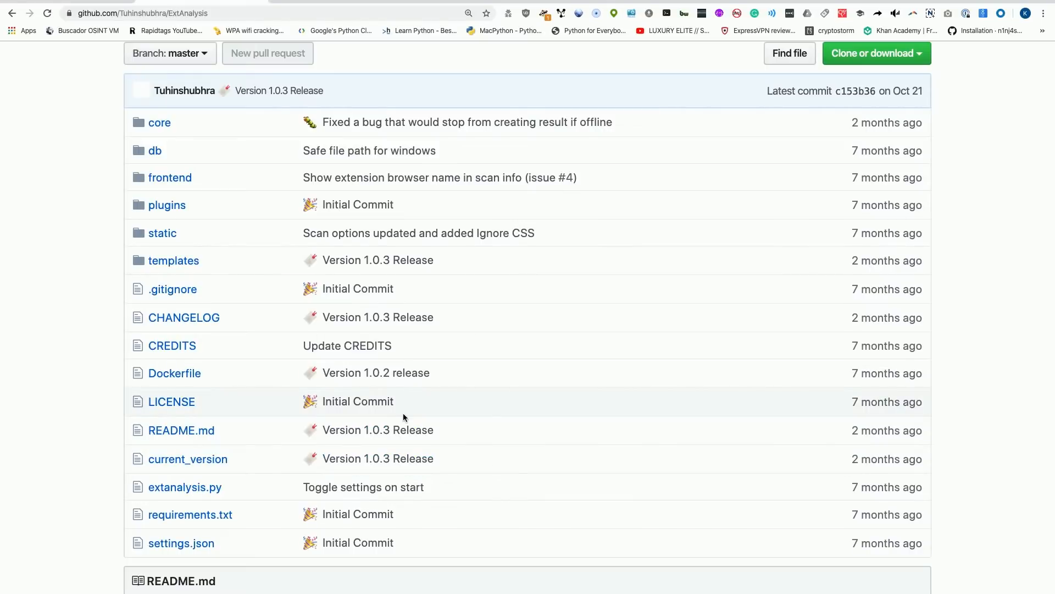
scroll("down", 3)
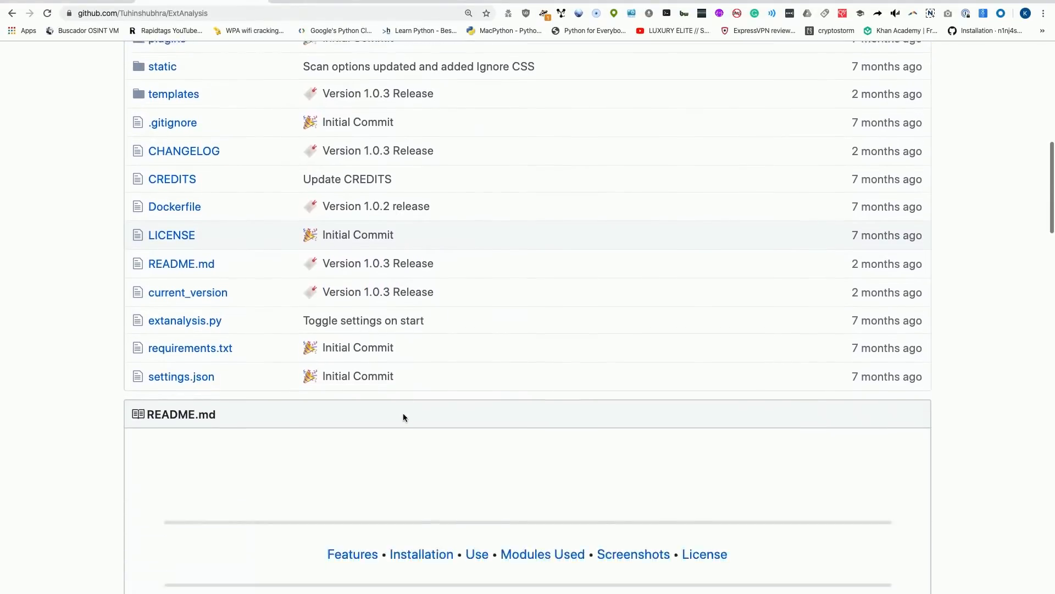
scroll("down", 3)
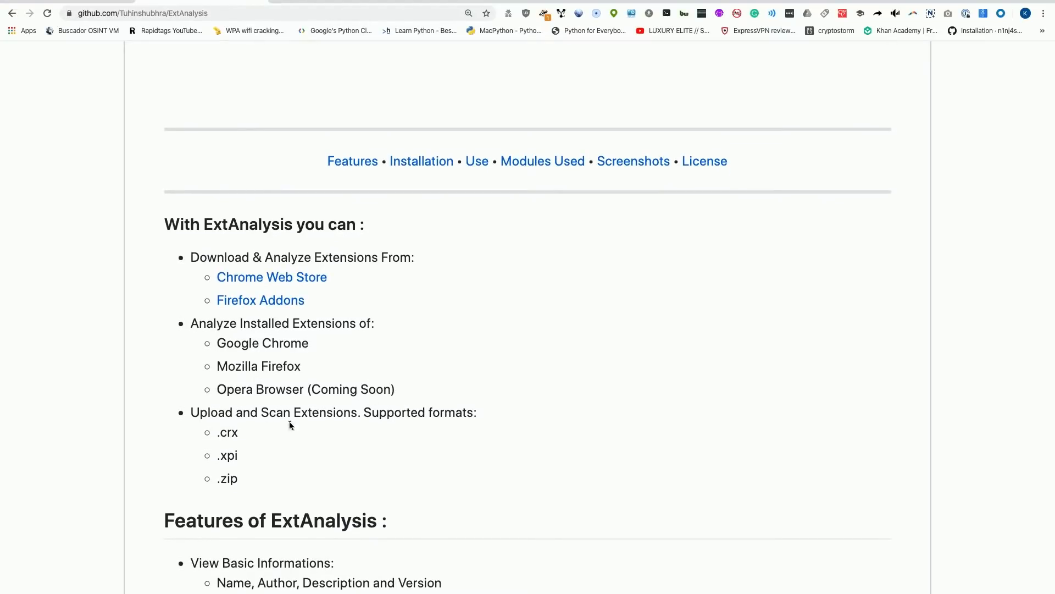
mouse_move(364, 337)
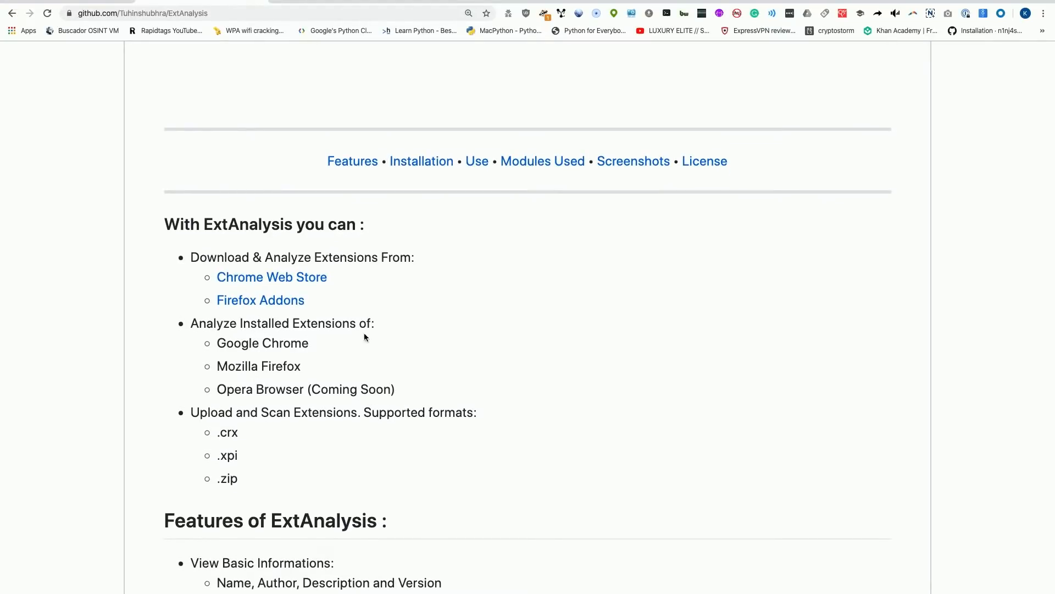
mouse_move(271, 277)
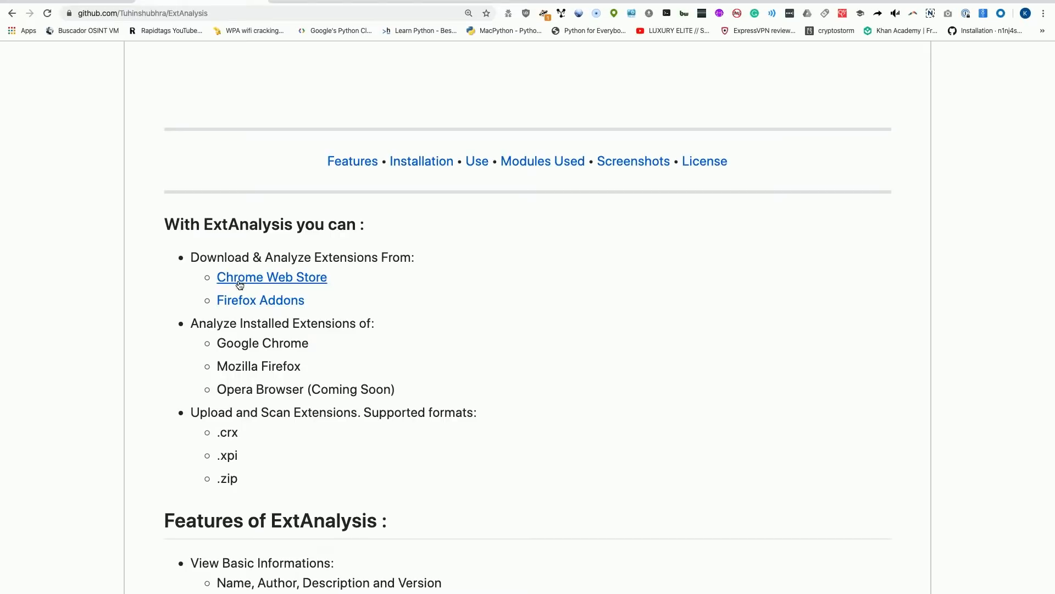
mouse_move(279, 403)
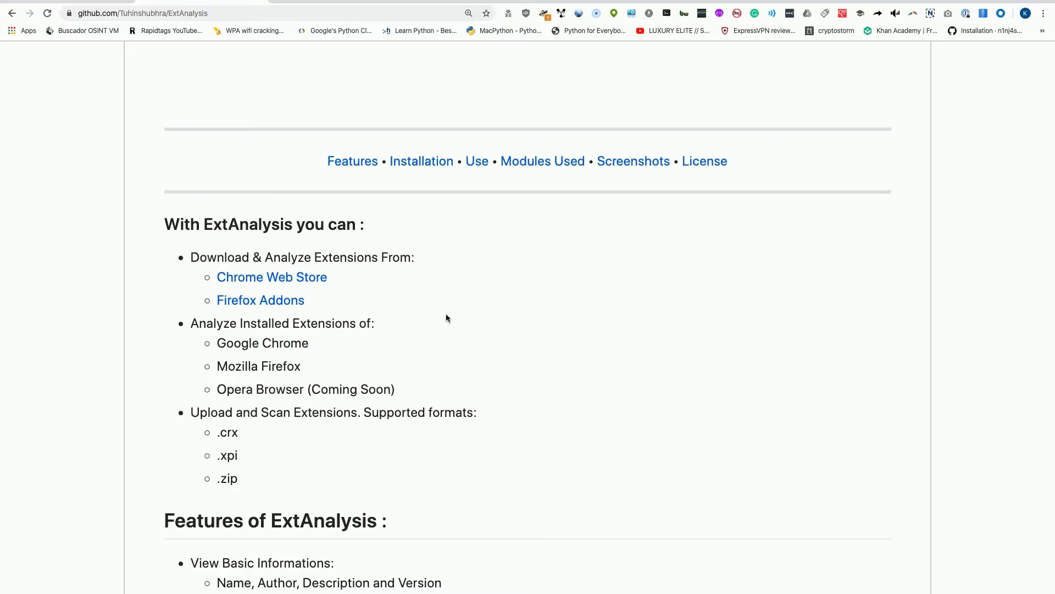
mouse_move(517, 278)
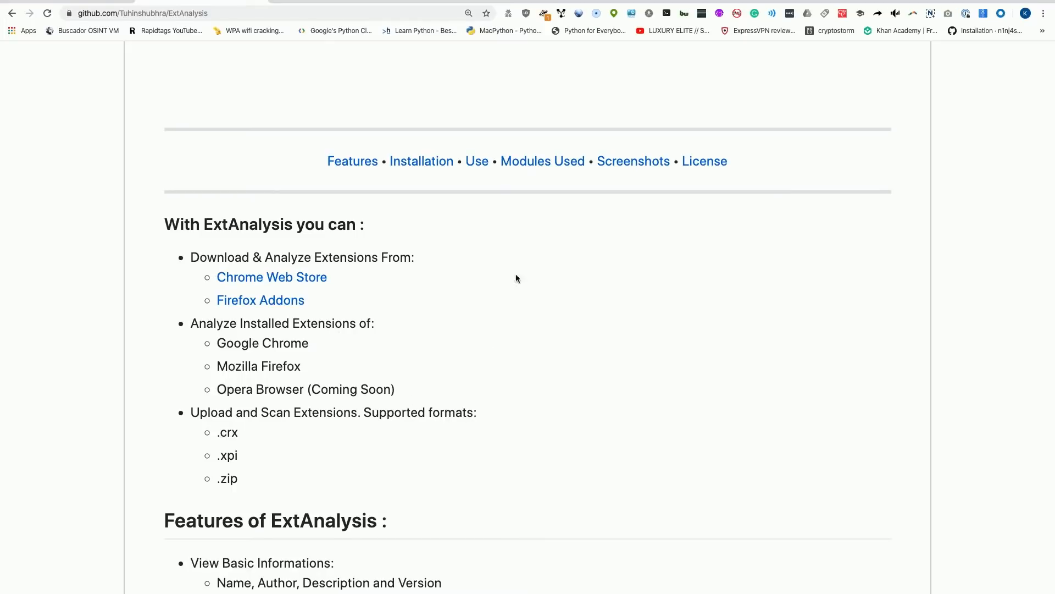
mouse_move(726, 284)
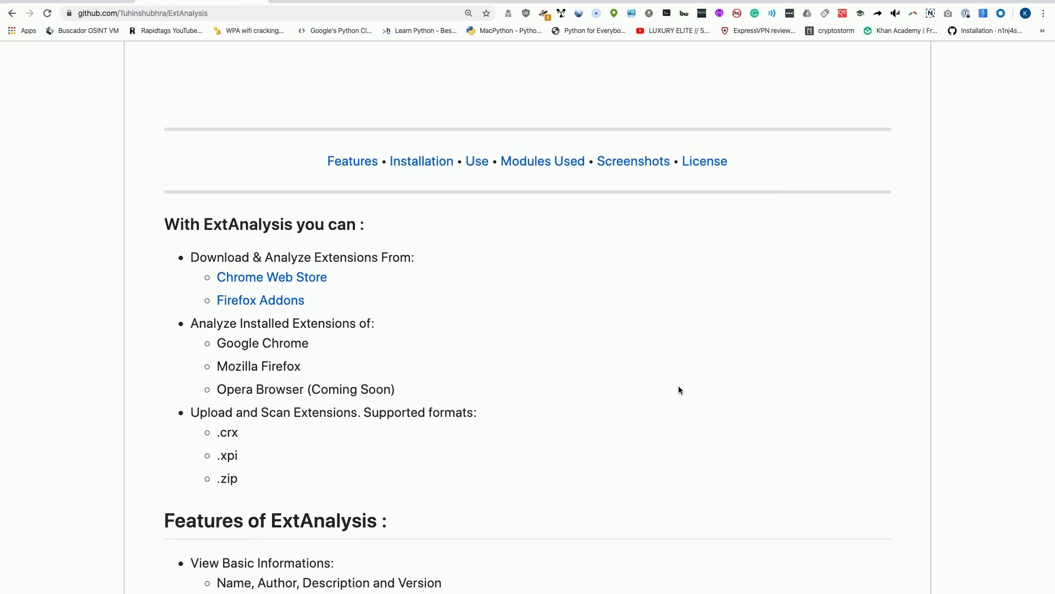
scroll("down", 3)
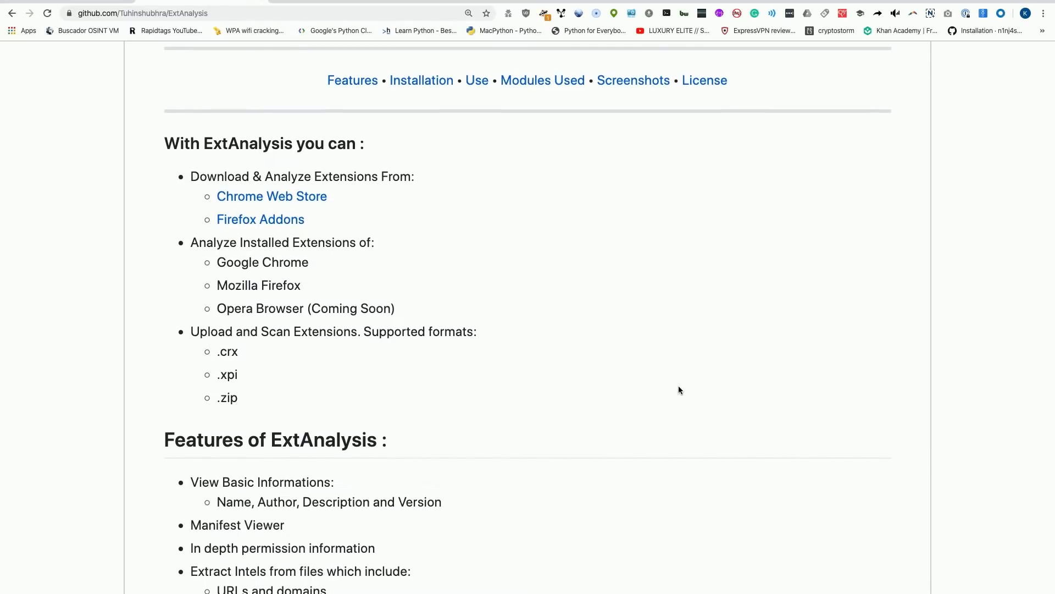
scroll("down", 3)
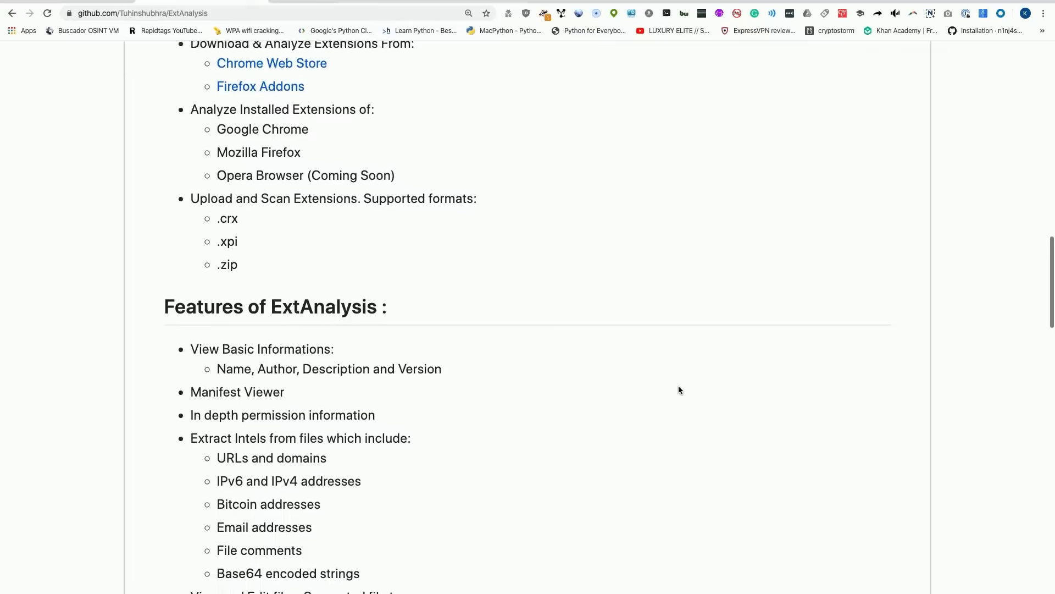
scroll("down", 3)
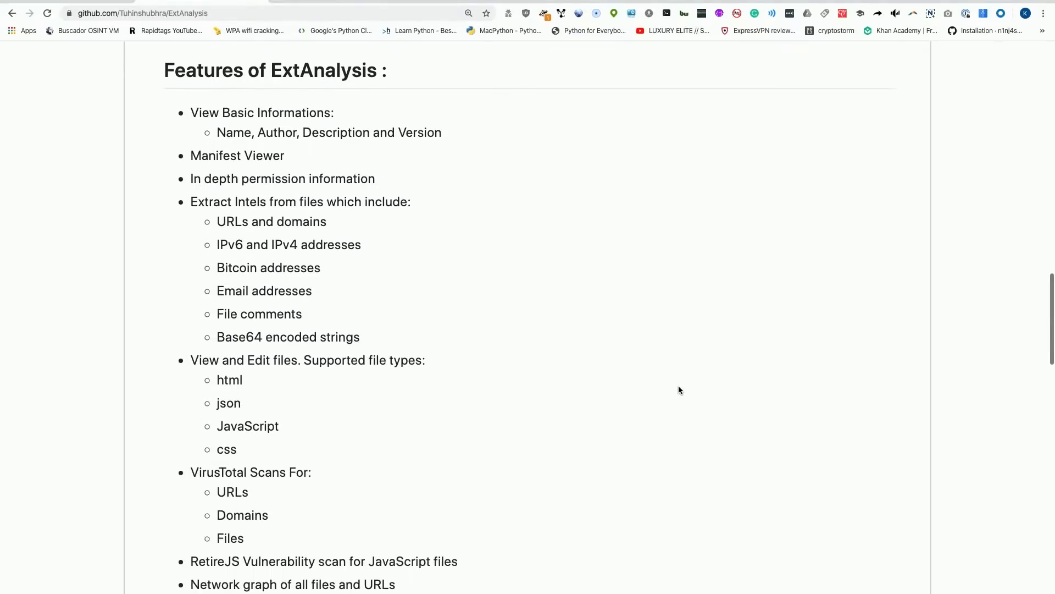
Continue down to the 'How do I install it?' section with the git clone command.
scroll("down", 3)
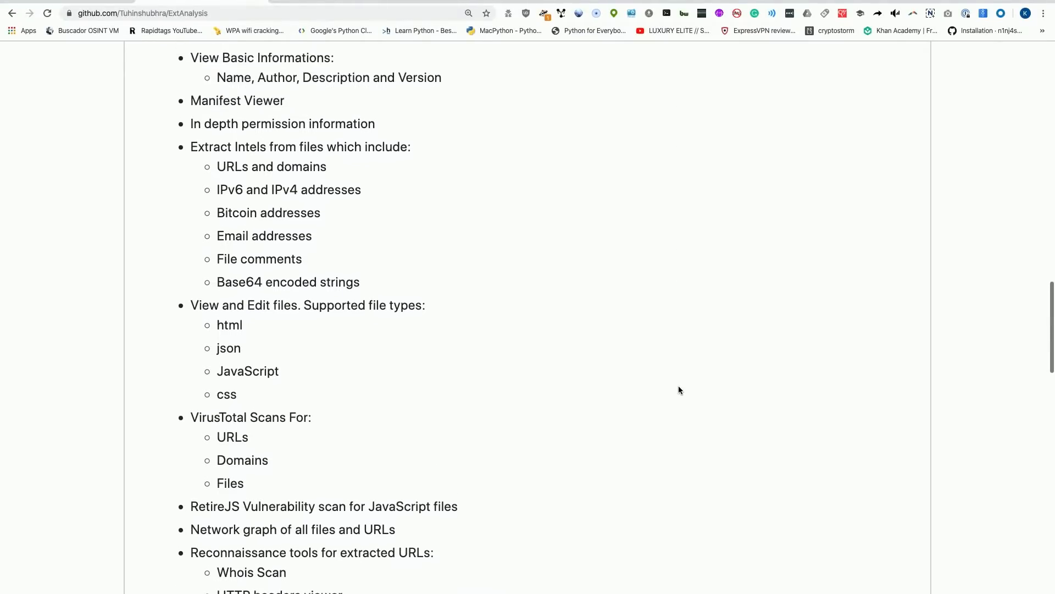
scroll("down", 3)
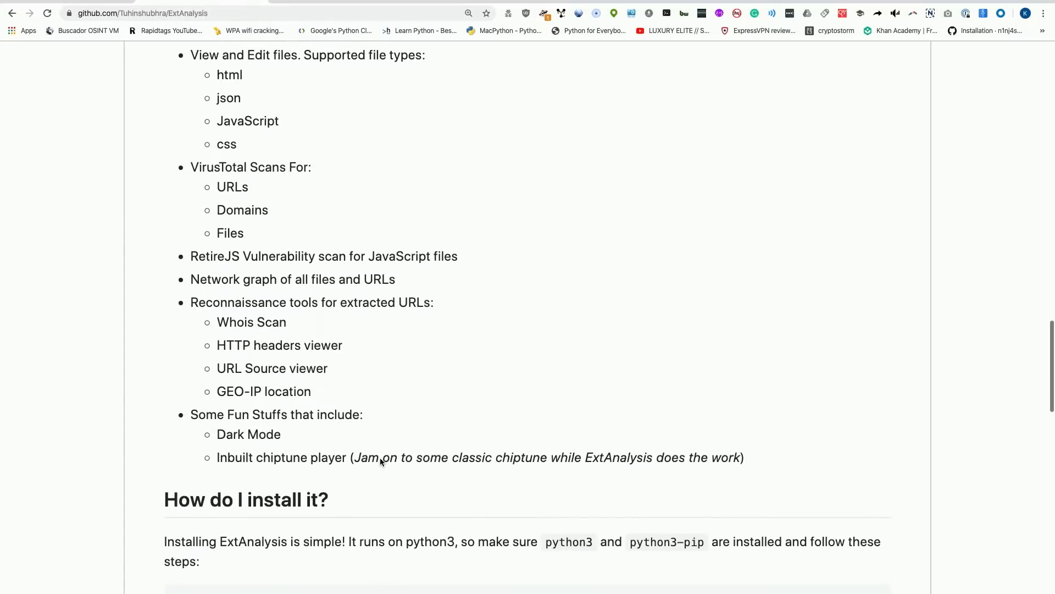
scroll("up", 3)
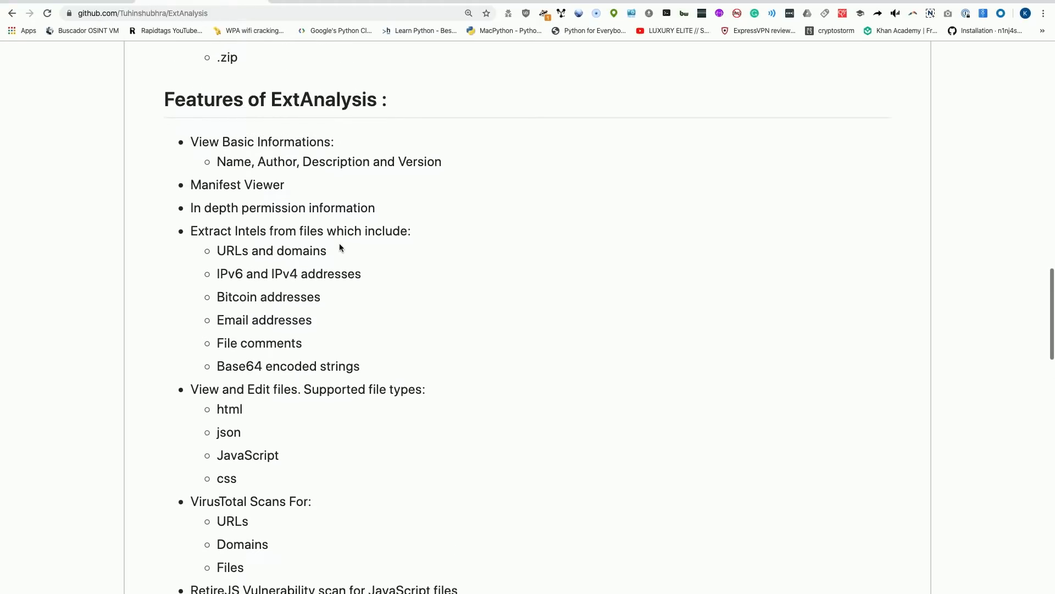
scroll("down", 3)
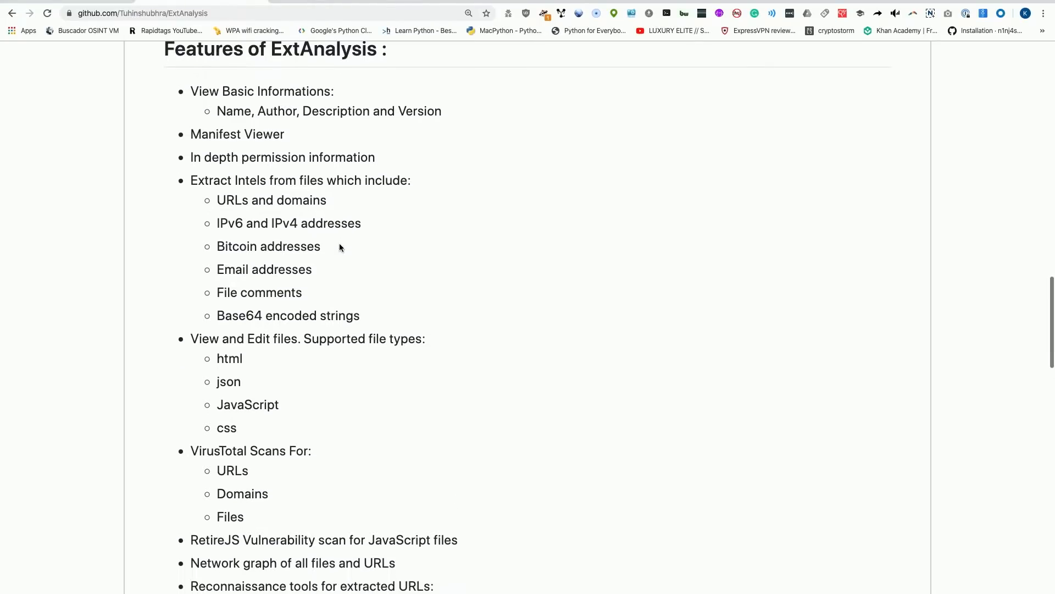
mouse_move(228, 478)
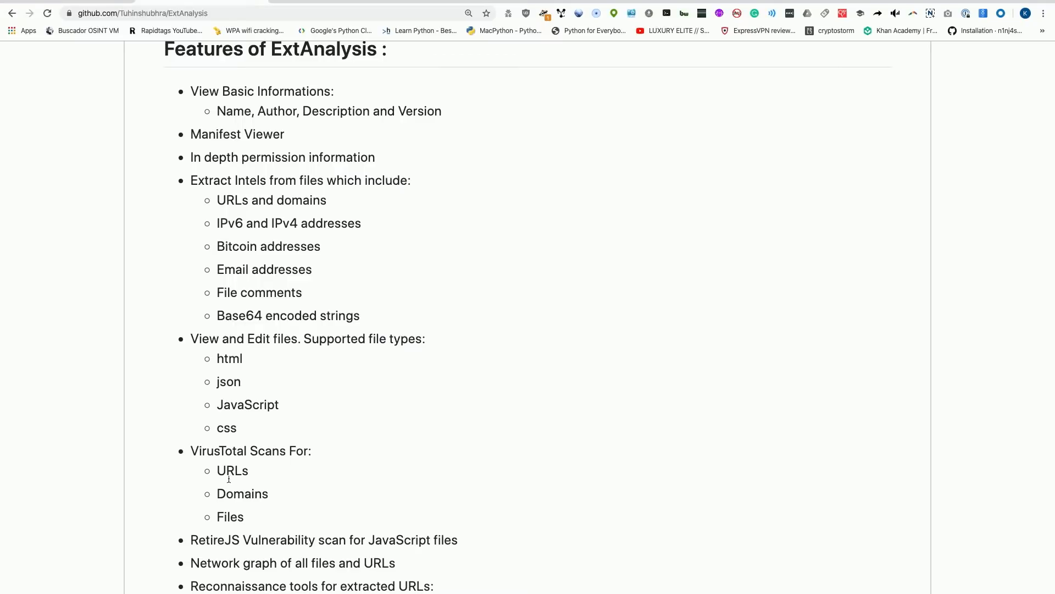
mouse_move(289, 493)
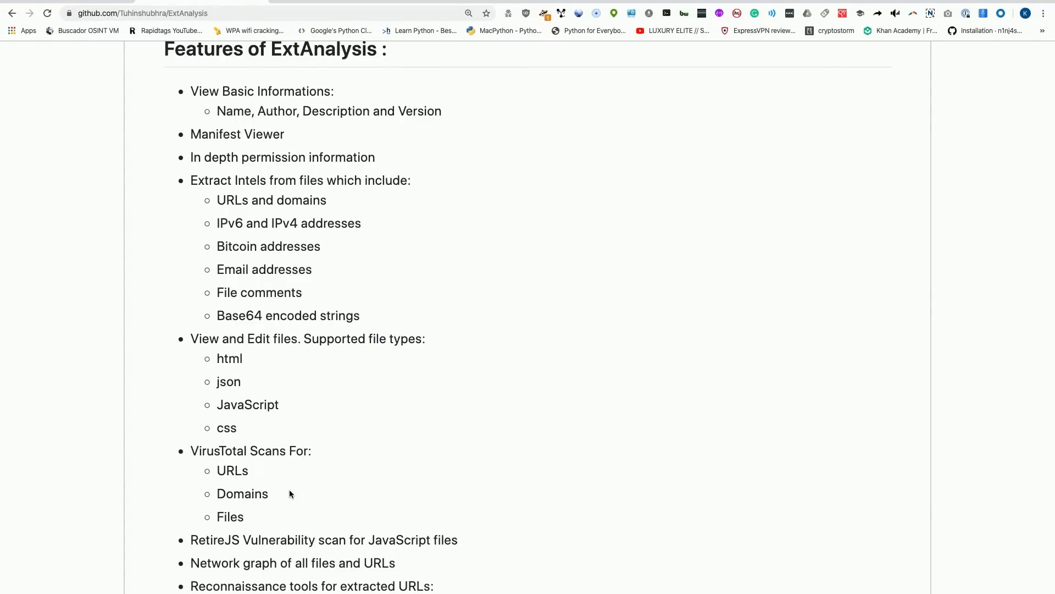
scroll("down", 3)
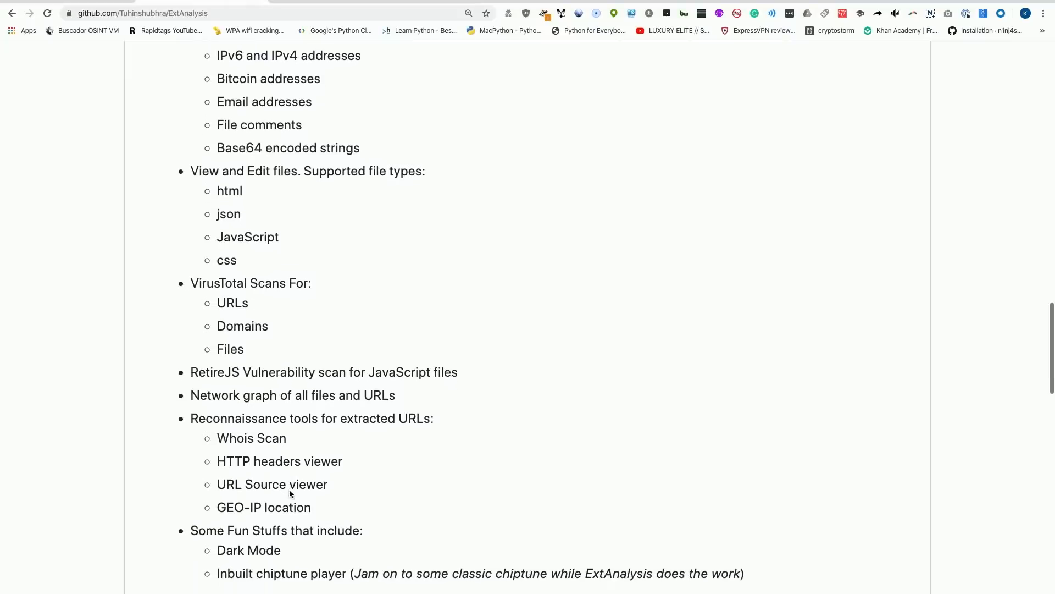
scroll("down", 3)
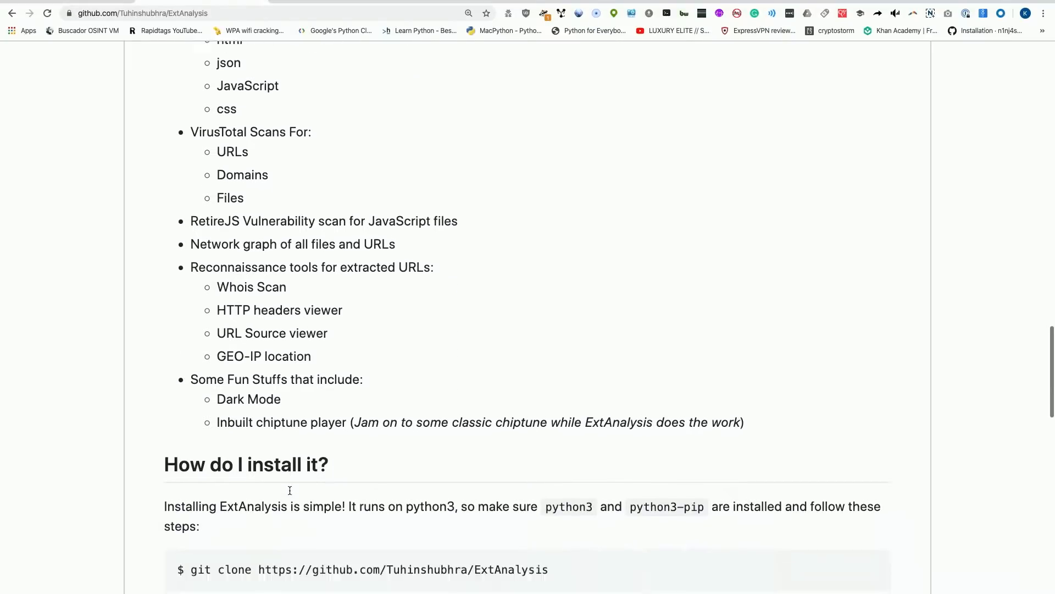
scroll("down", 3)
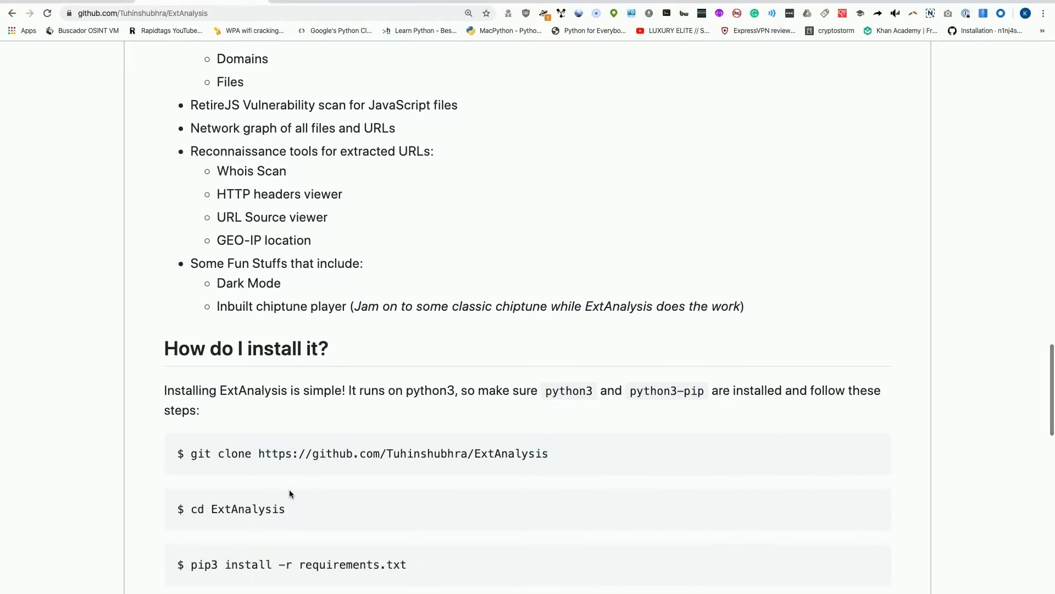
scroll("down", 3)
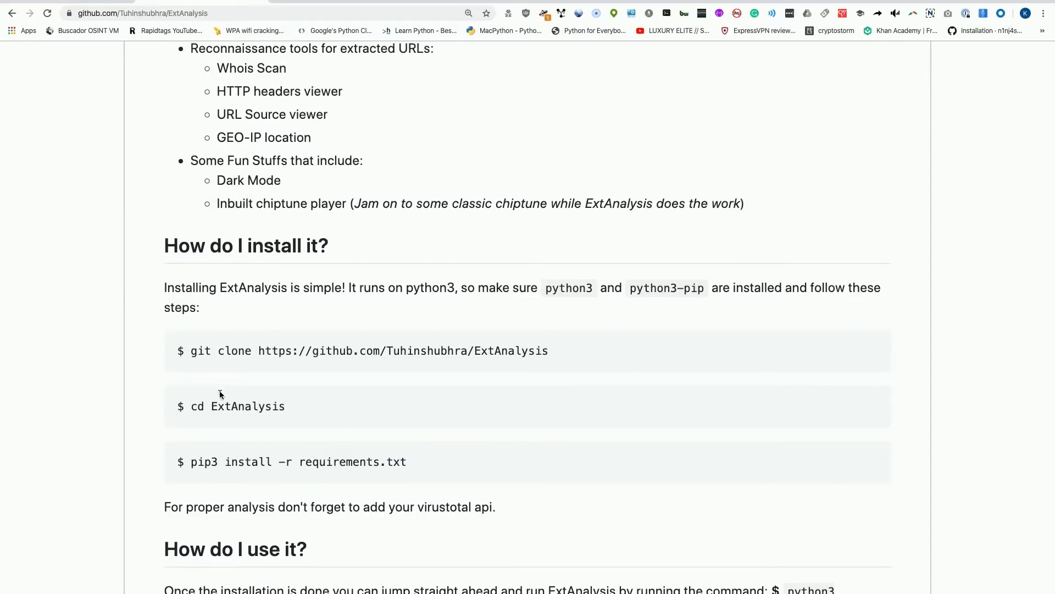
Enter the cloned ExtAnalysis folder and list its files, then return to Chrome.
left_click_drag(191, 351, 314, 351)
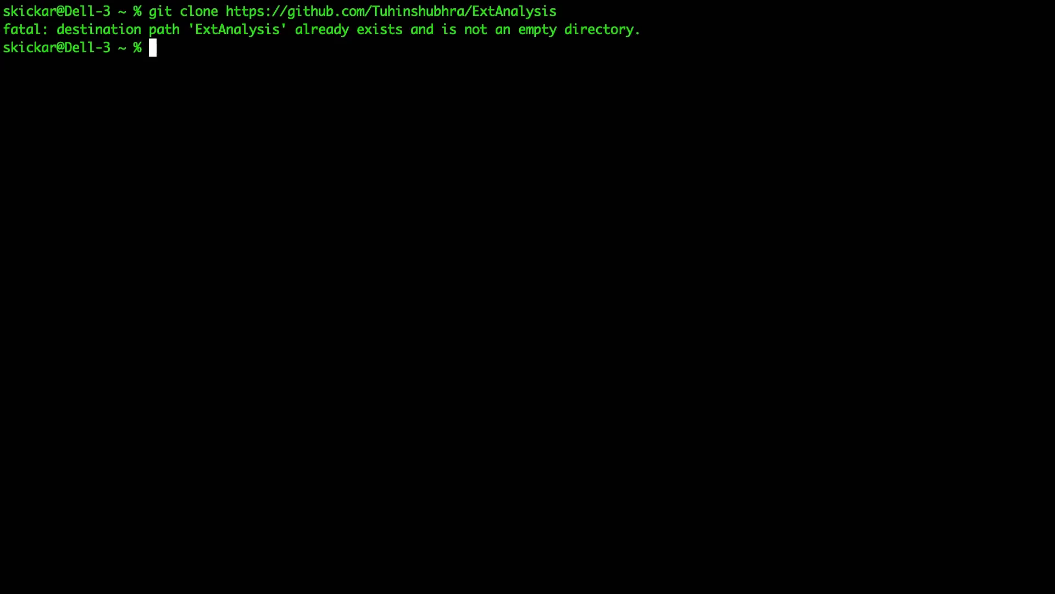
type("cd")
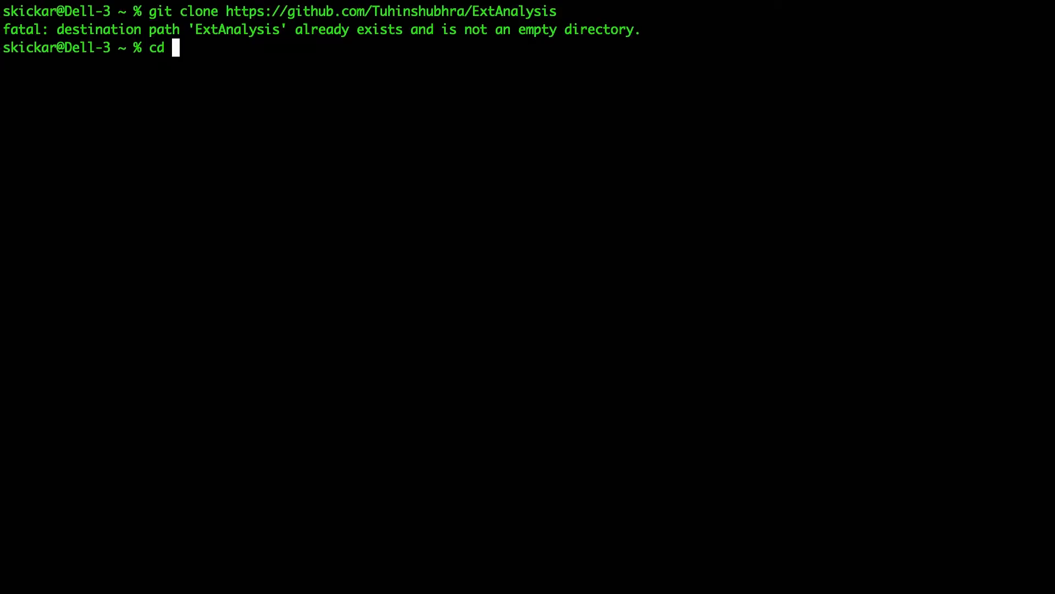
type("Exr")
type("ls")
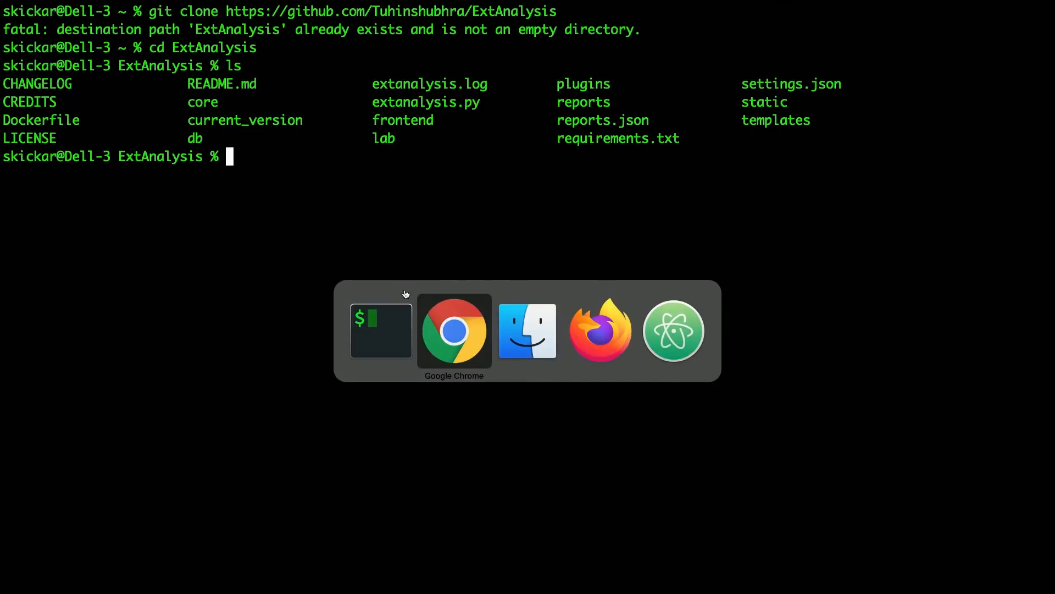
left_click(454, 330)
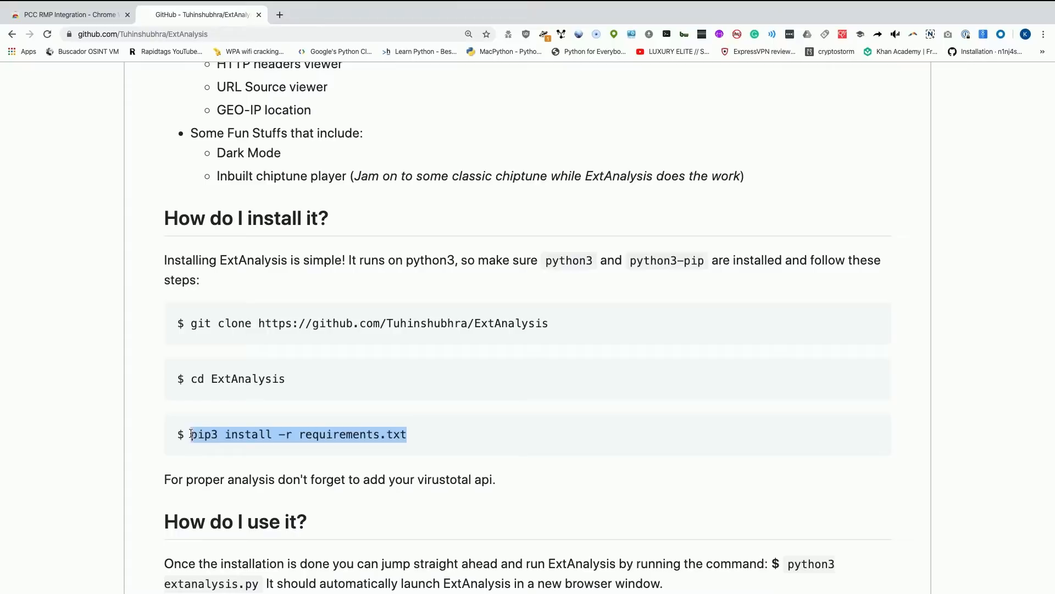
mouse_move(301, 428)
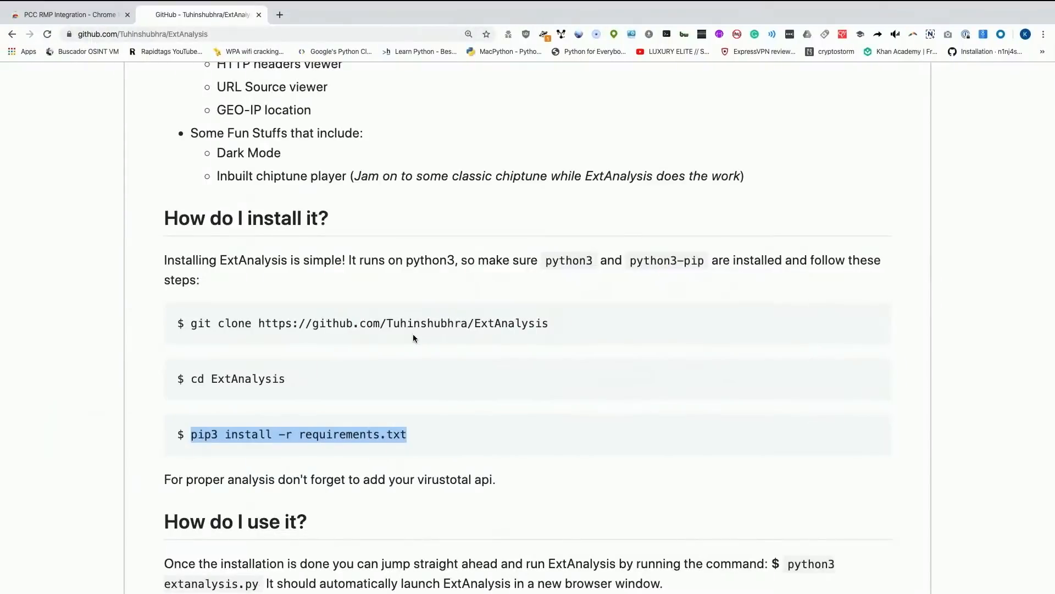
Scroll the README down to the 'How do I use it?' section with the run command.
scroll("down", 3)
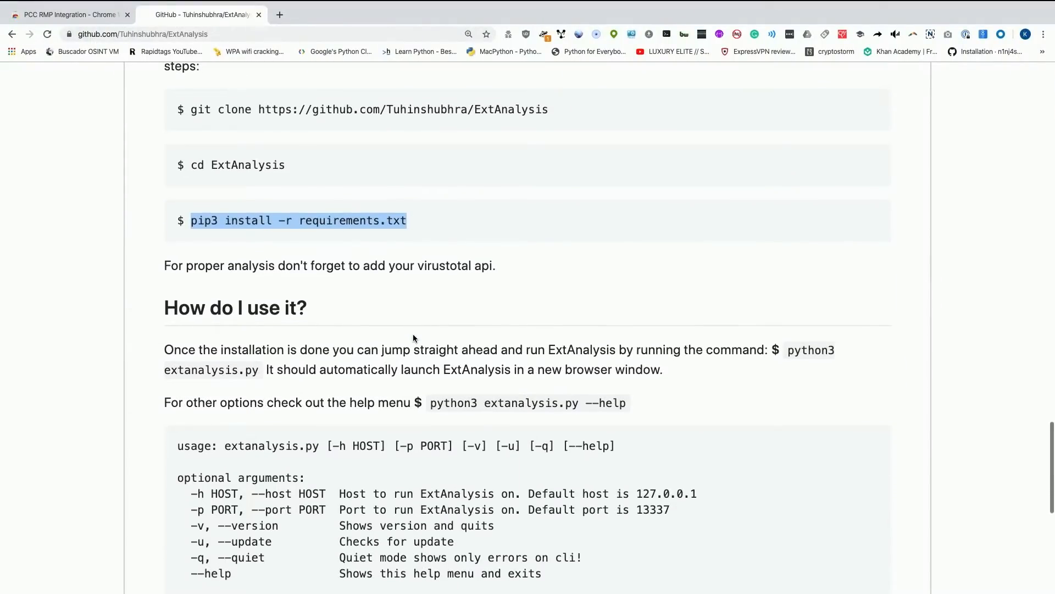
scroll("down", 3)
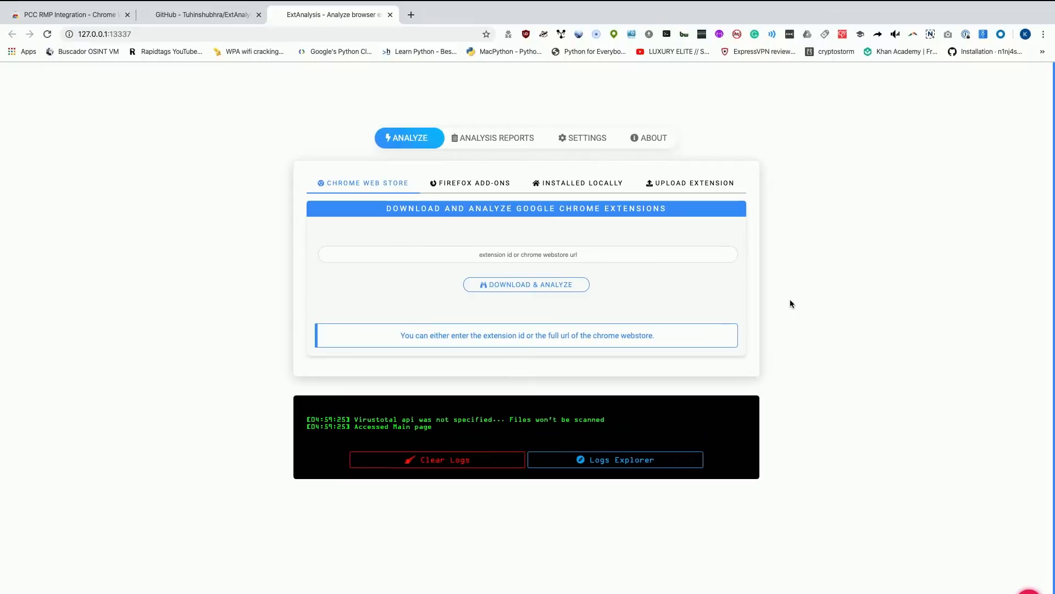
Launch python3 extanalysis.py so the analyzer opens at 127.0.0.1:13337.
left_click(528, 254)
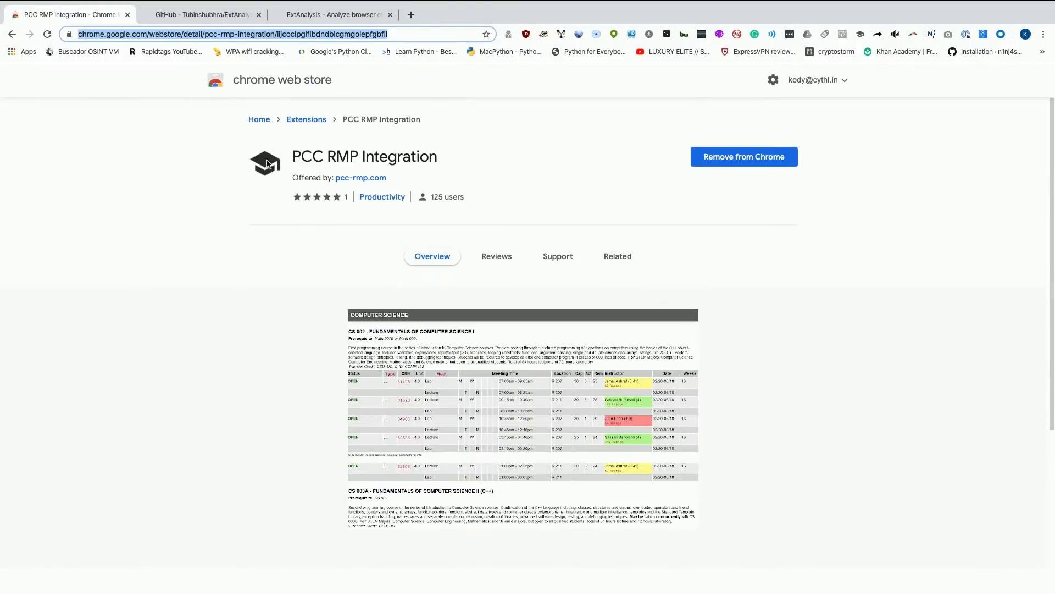
mouse_move(154, 433)
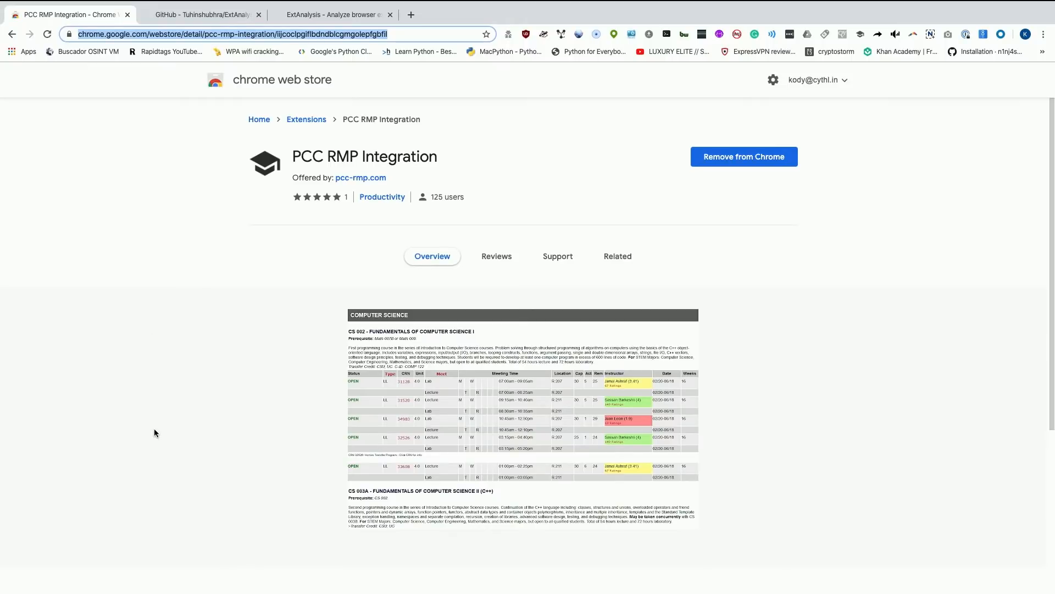
mouse_move(275, 251)
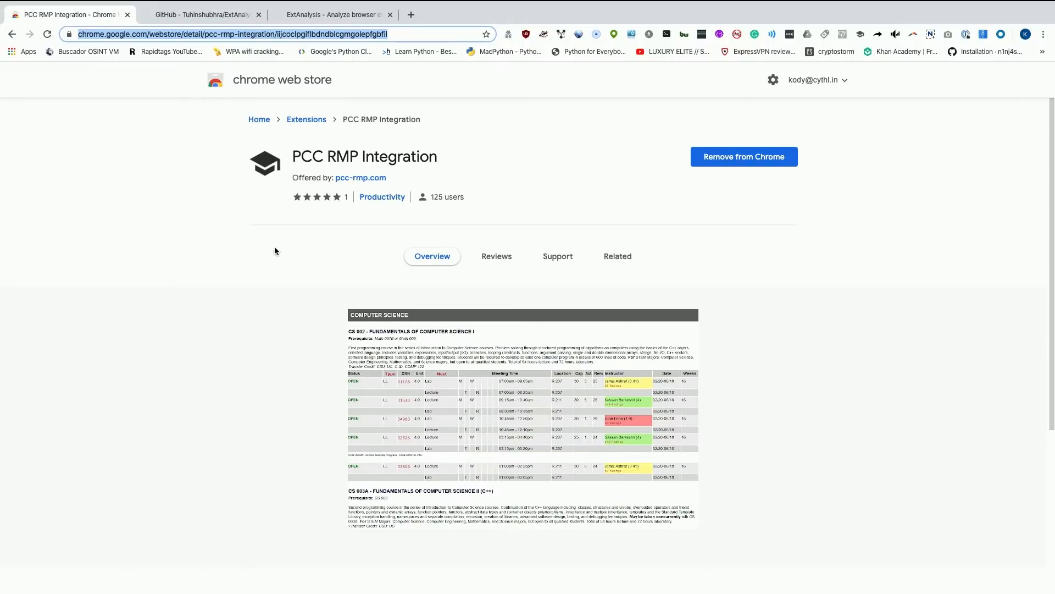
scroll("down", 3)
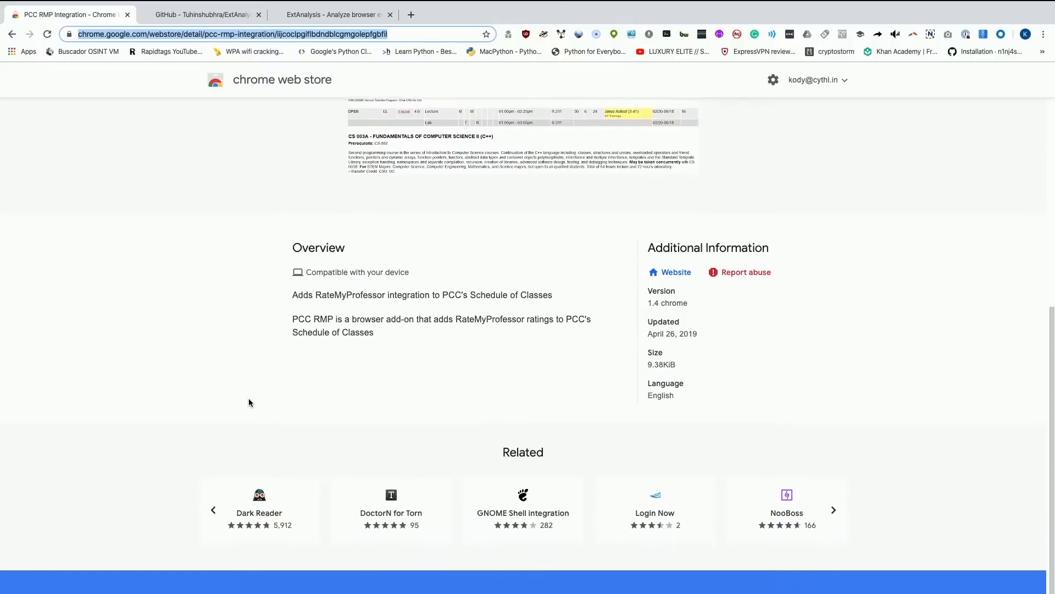
scroll("down", 3)
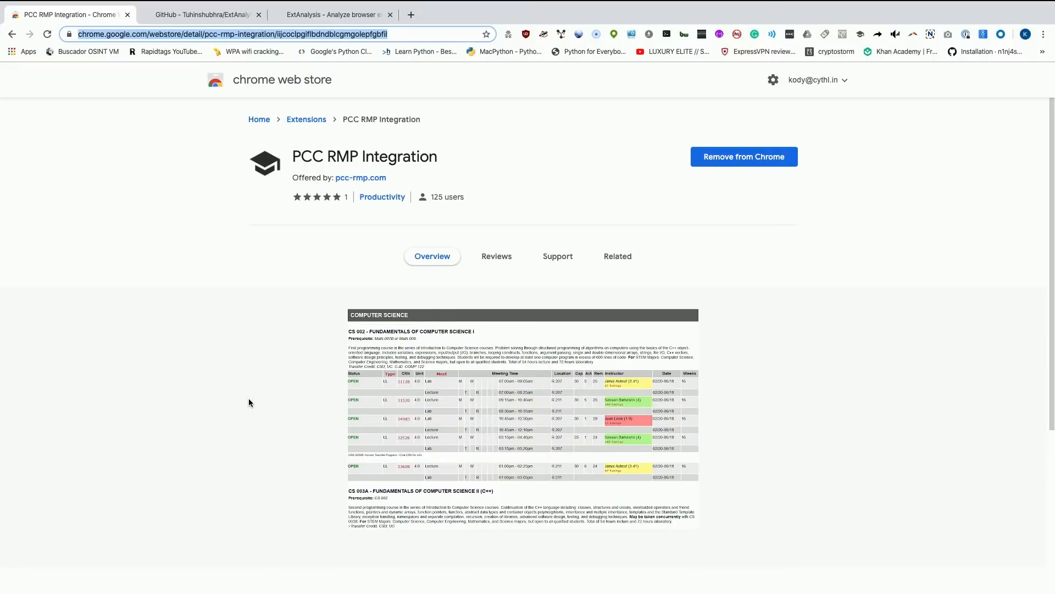
mouse_move(292, 140)
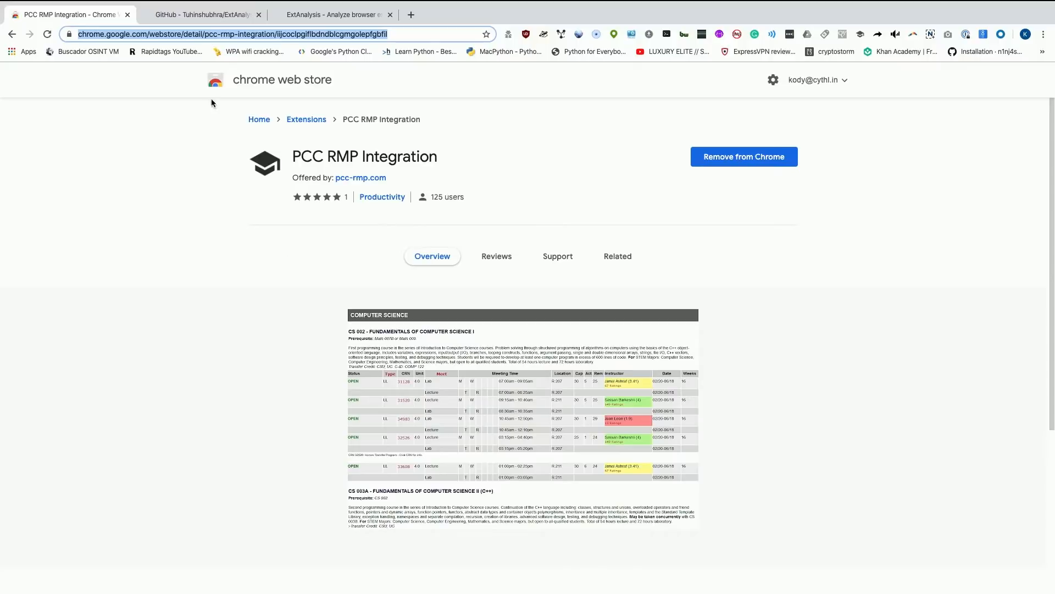
mouse_move(217, 164)
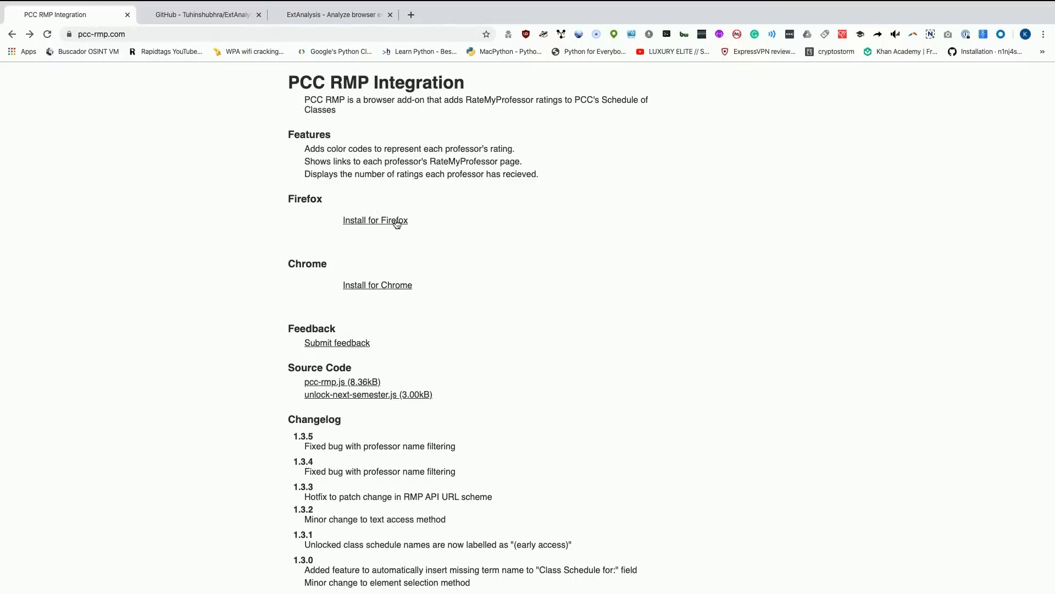
mouse_move(273, 316)
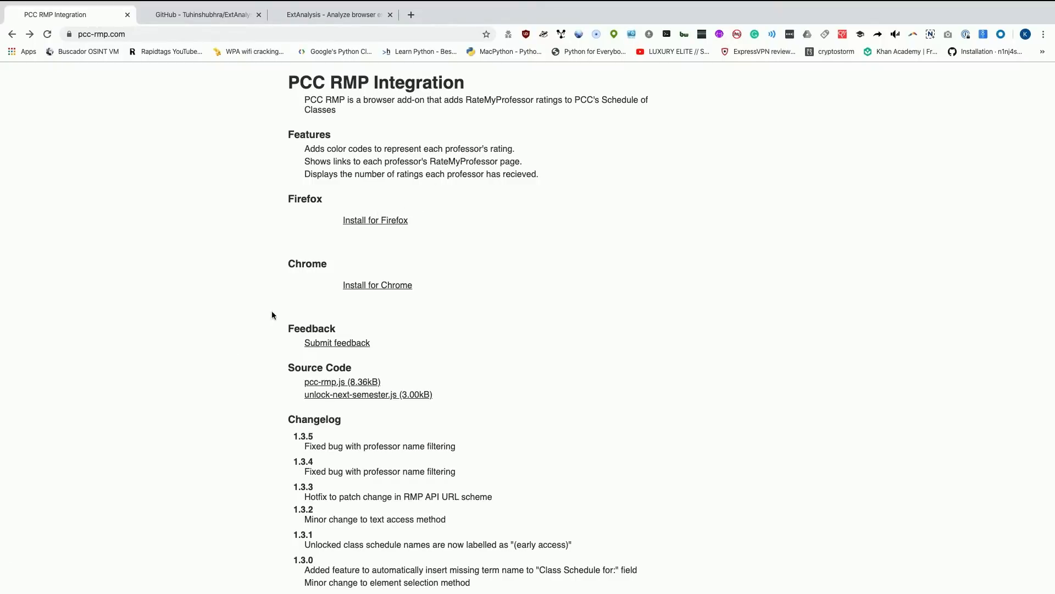
left_click(377, 284)
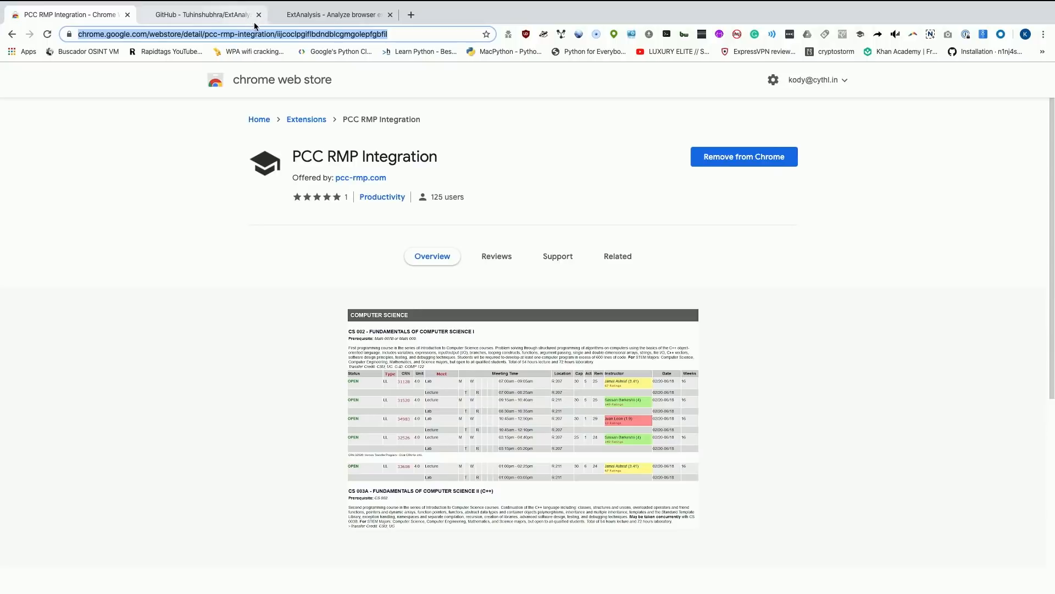
Attempt an Installed Locally > Google Chrome scan and dismiss the unsupported-OS error.
left_click(330, 15)
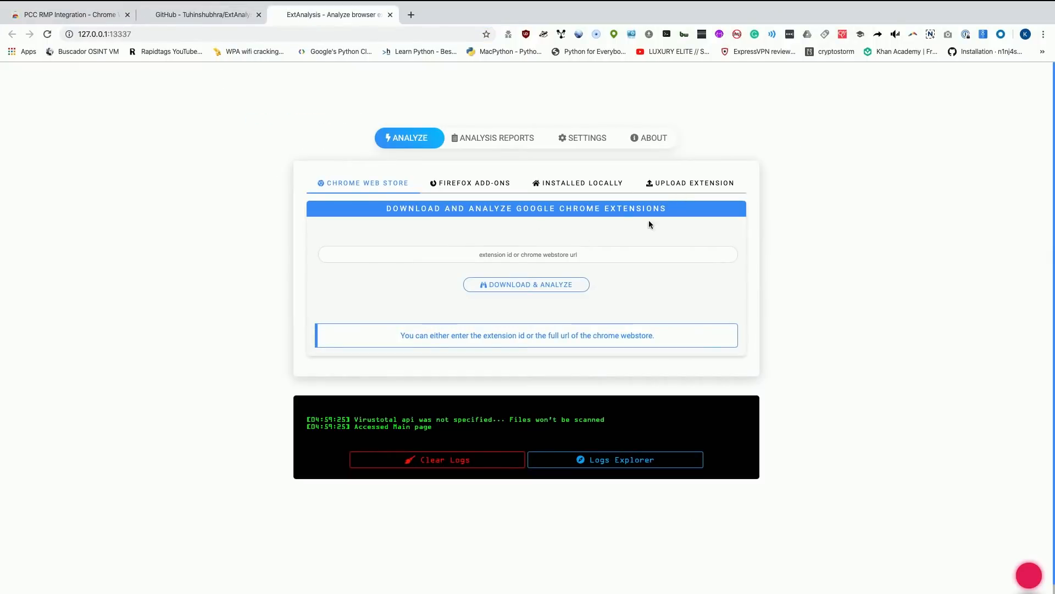
mouse_move(577, 186)
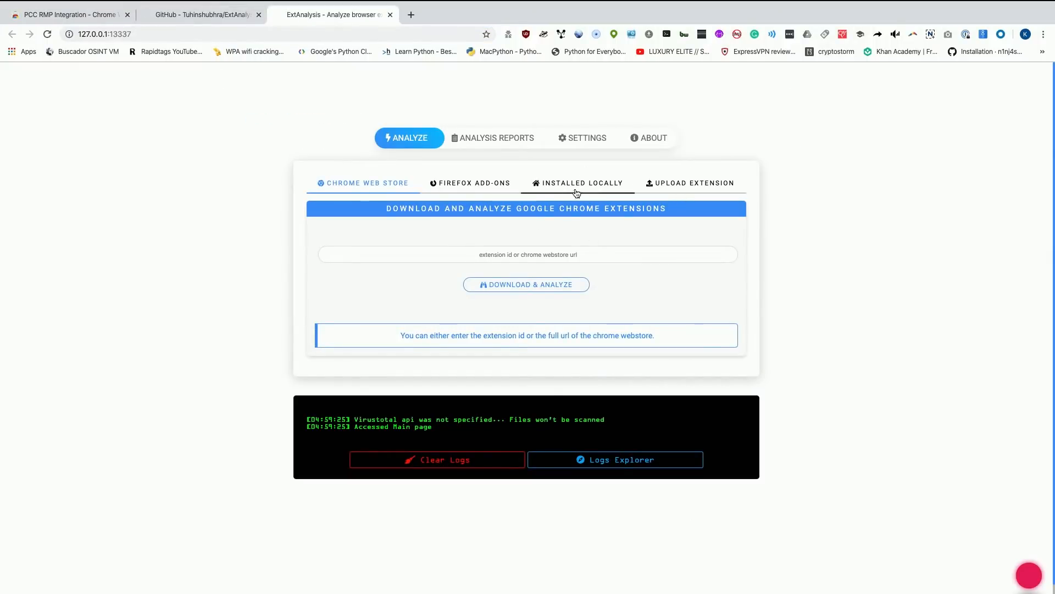
left_click(577, 183)
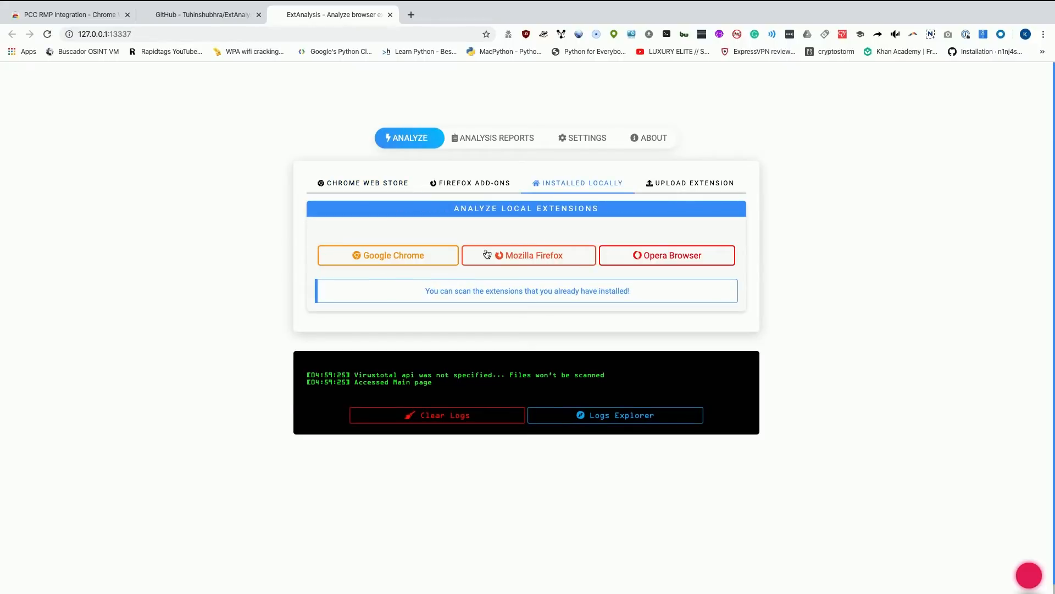
left_click(388, 255)
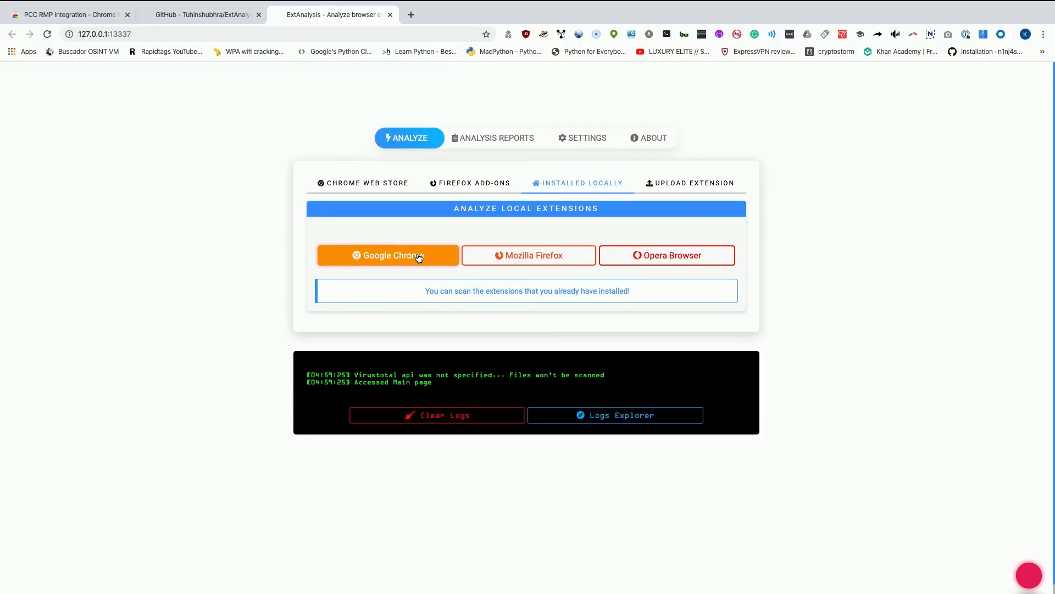
left_click(388, 254)
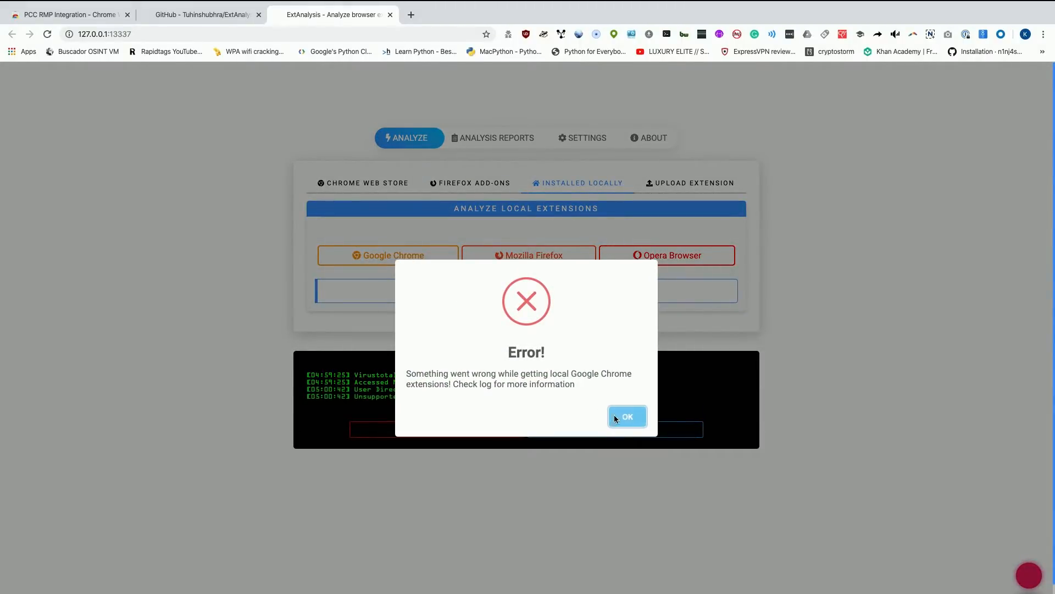
left_click(626, 415)
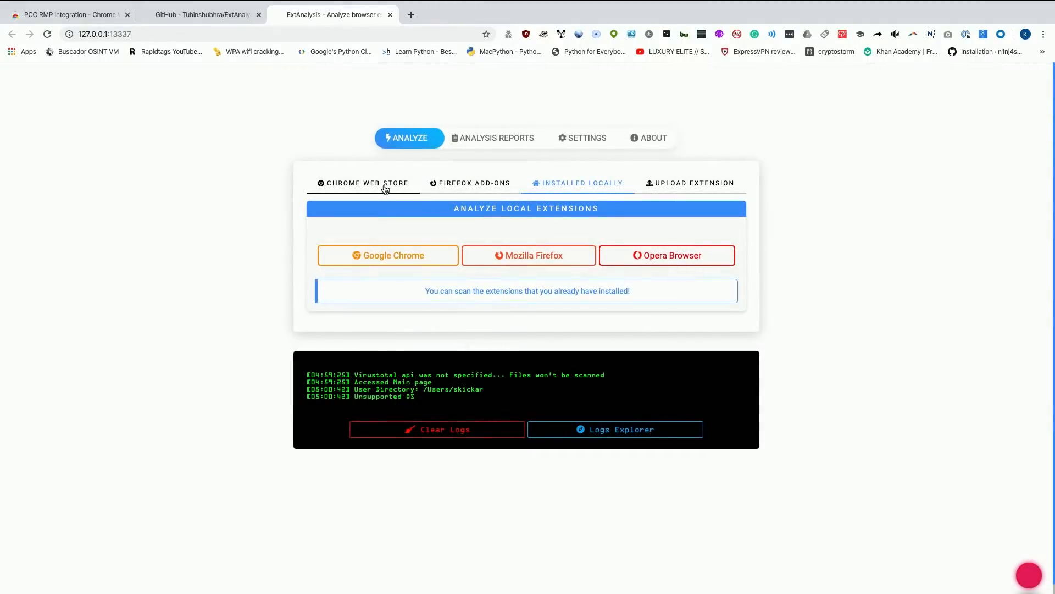
Download and analyze the PCC RMP Integration store URL under the name RMPPCC.
left_click(368, 182)
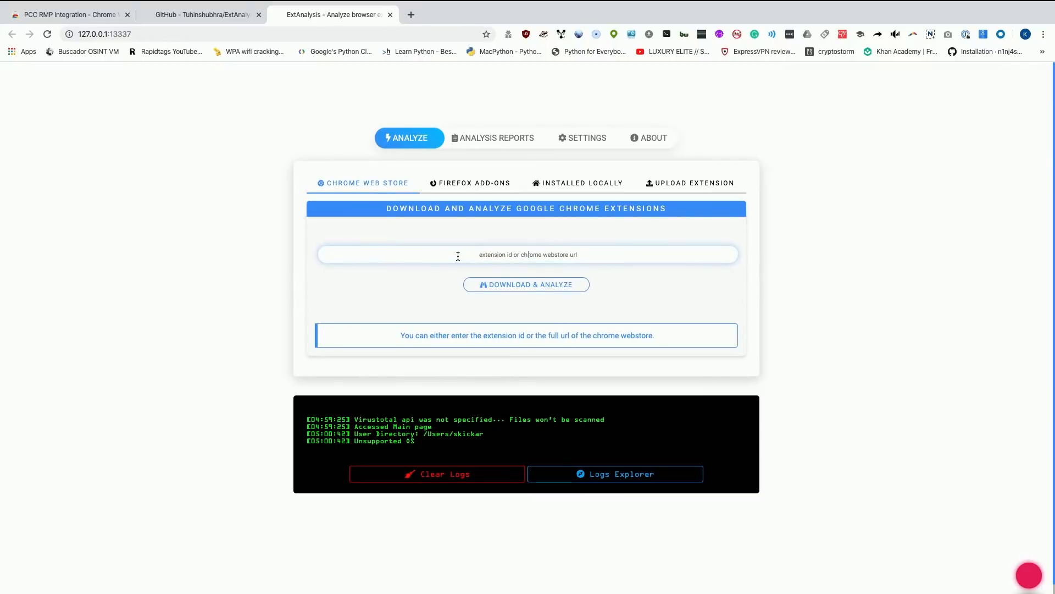
type("https://chrome.google.com/webstore/detail/pcc-rmp-integration/iijcoclpgiflbdndblcgmgolepfgbfil")
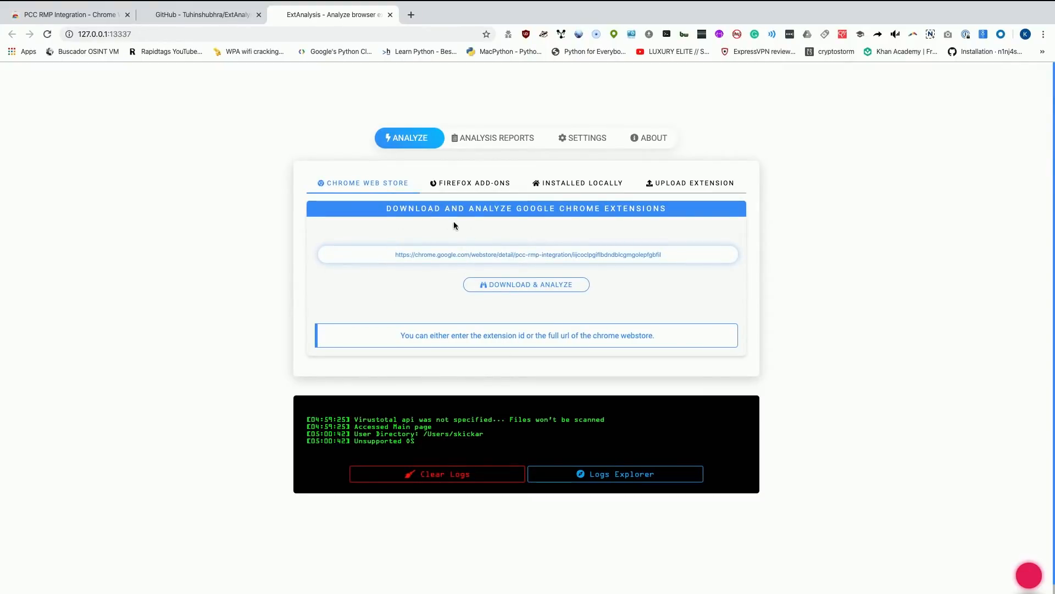
left_click(525, 284)
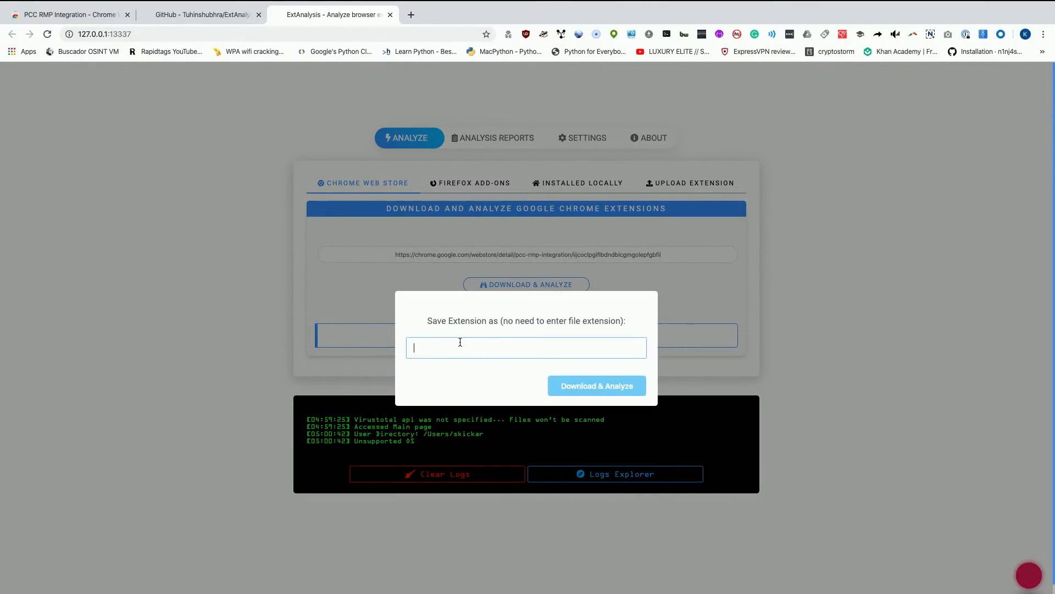
type("RMPPCC")
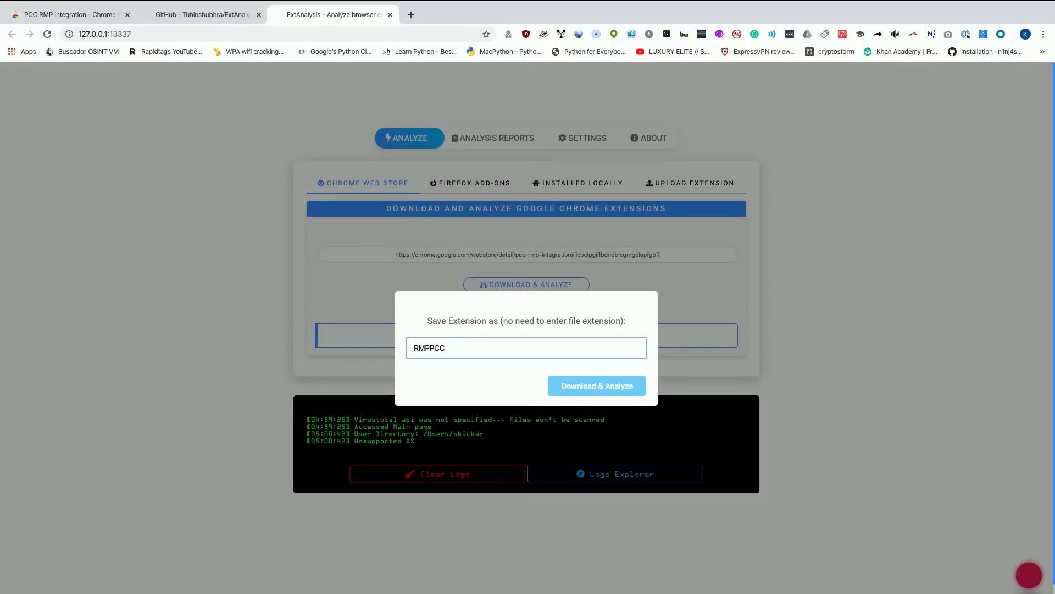
left_click(596, 386)
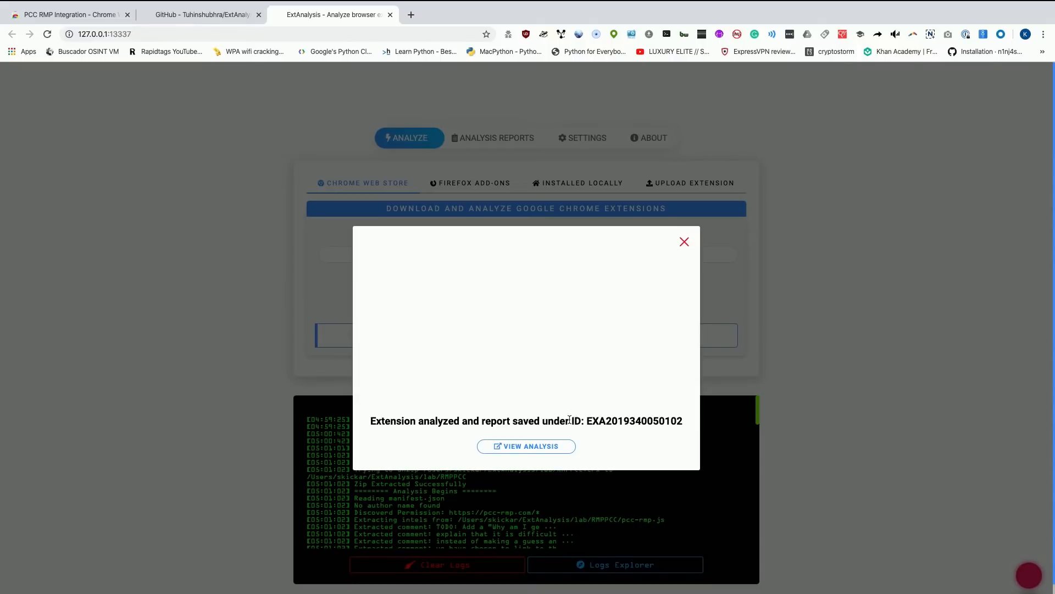
left_click(526, 445)
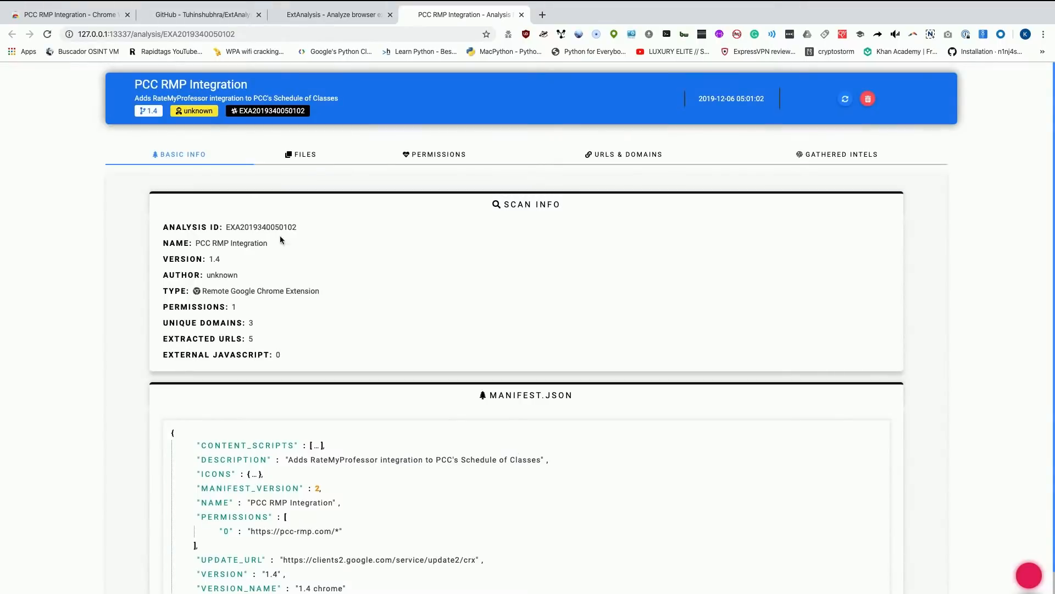
mouse_move(239, 274)
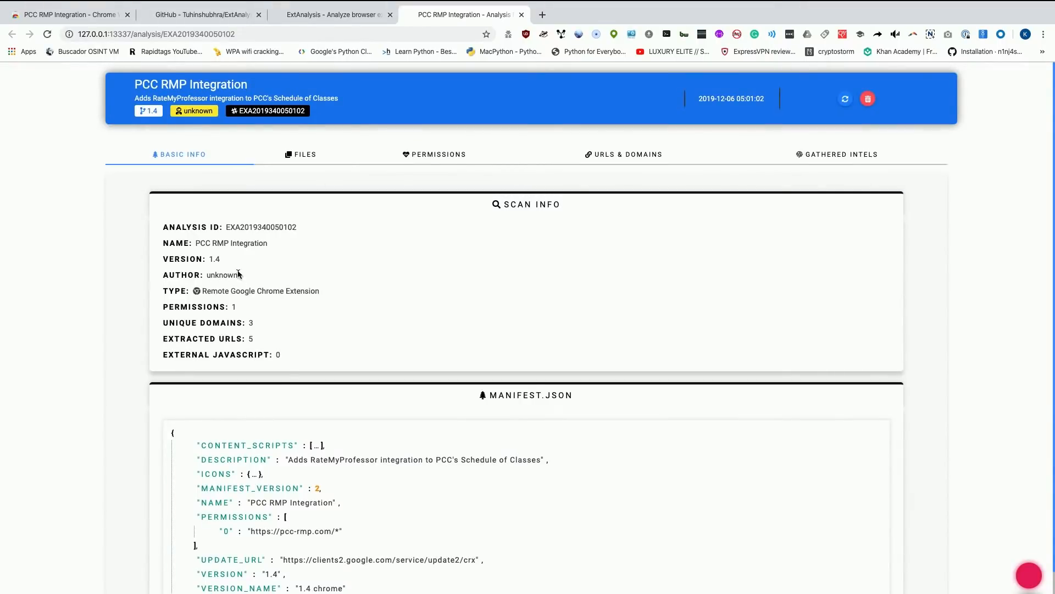
double_click(221, 275)
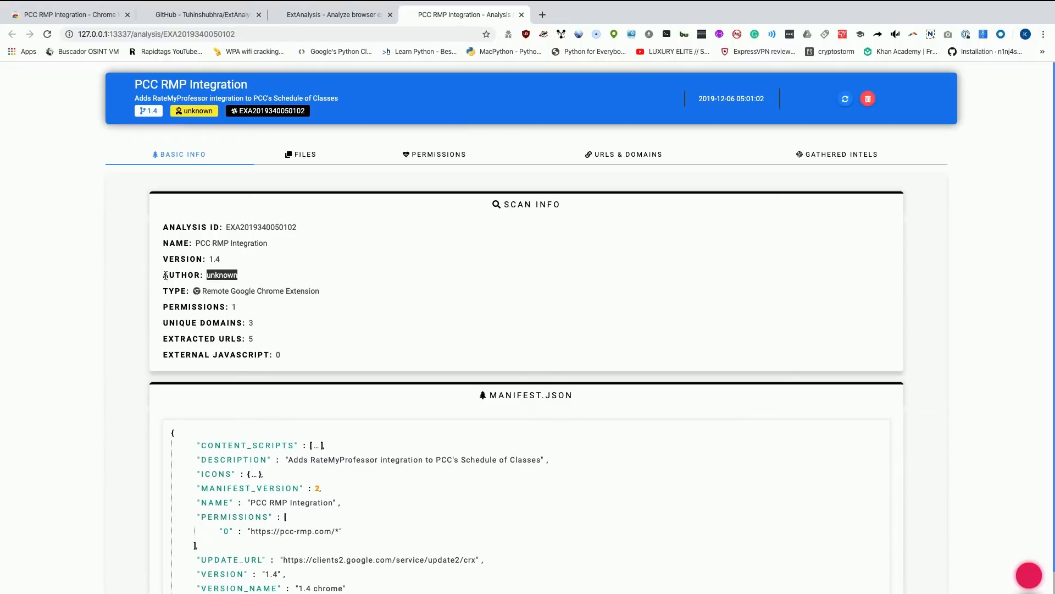
triple_click(200, 274)
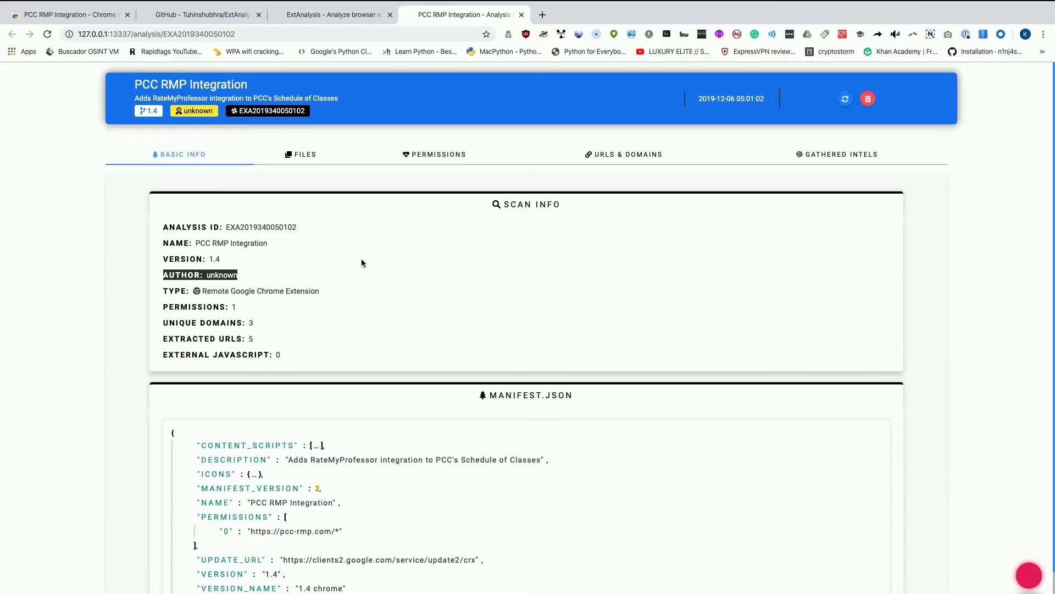
mouse_move(270, 294)
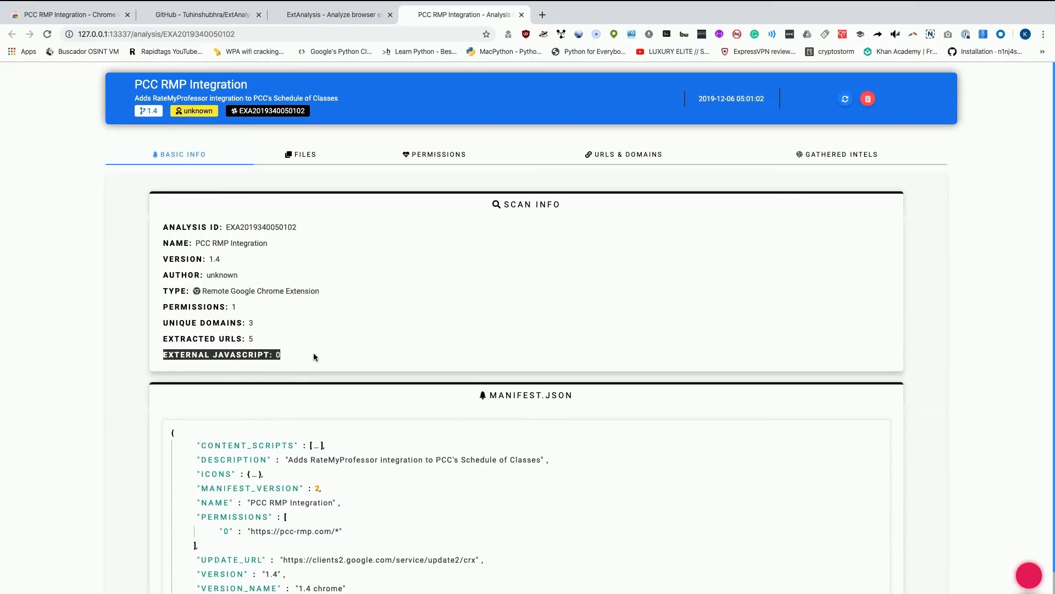
mouse_move(502, 200)
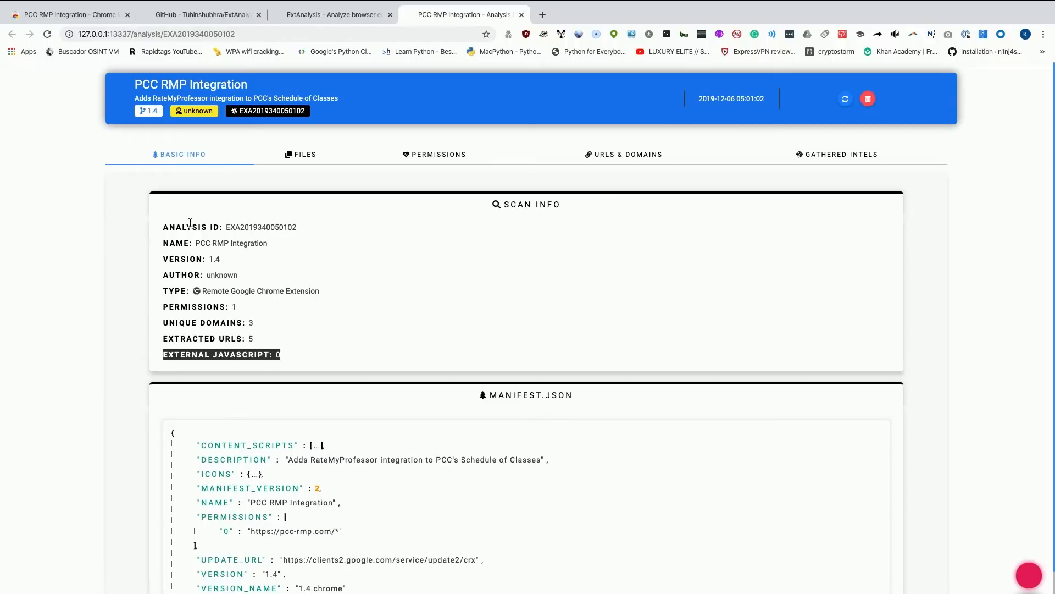
scroll("down", 3)
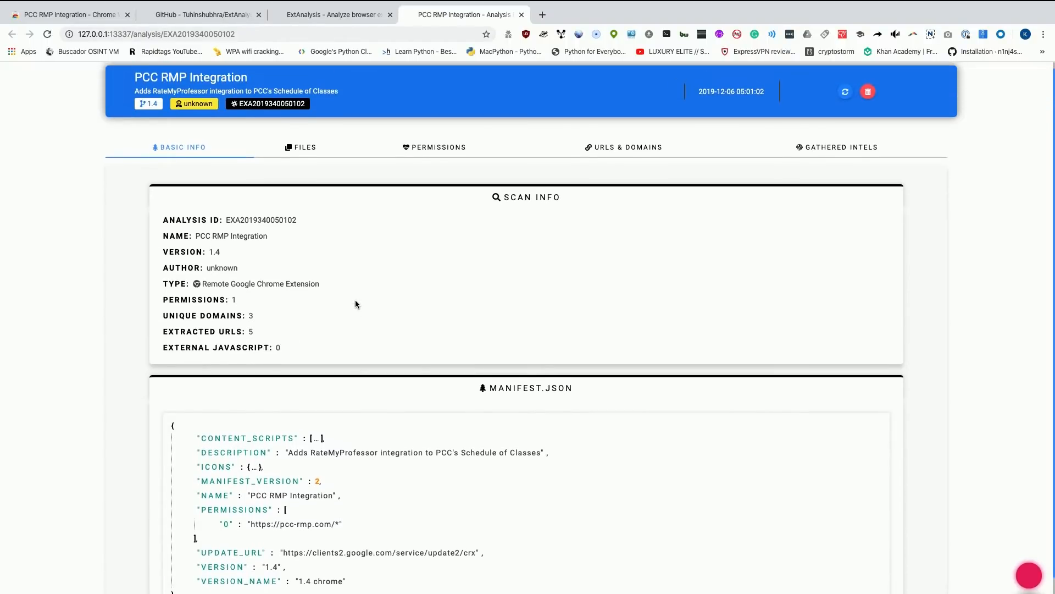
scroll("down", 3)
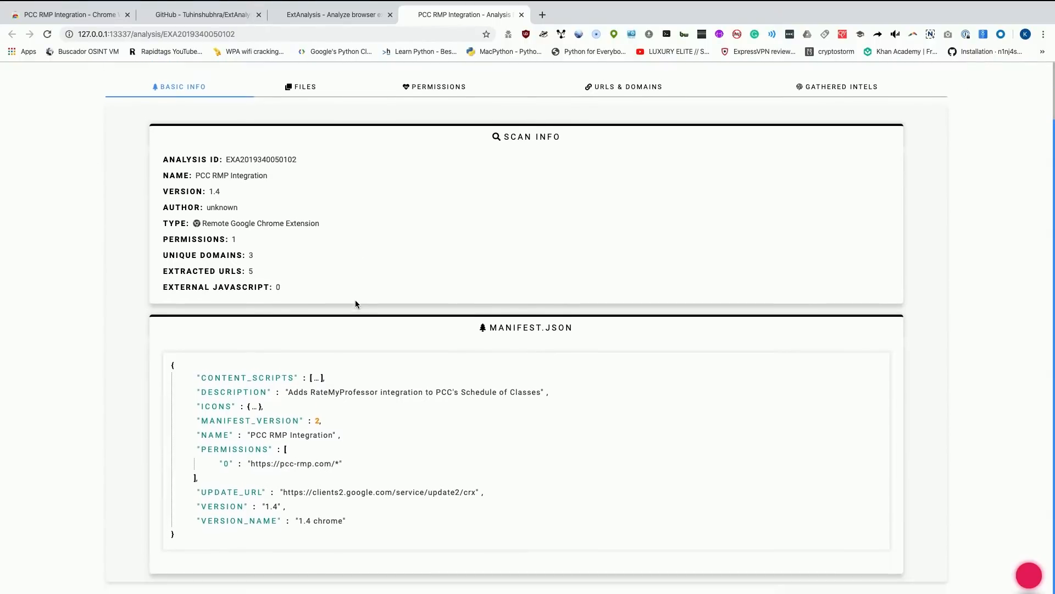
scroll("down", 3)
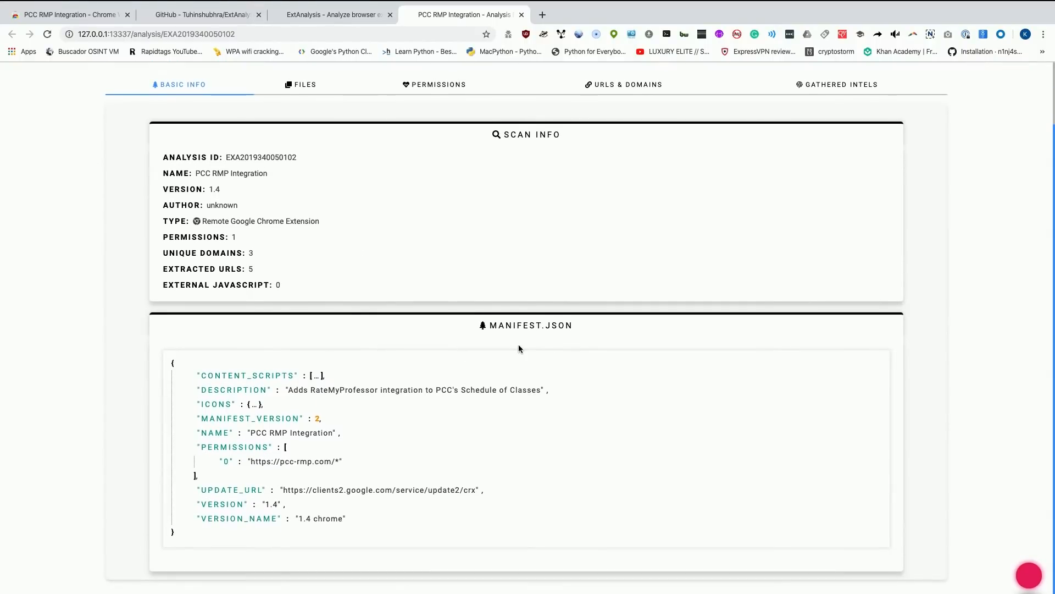
mouse_move(518, 389)
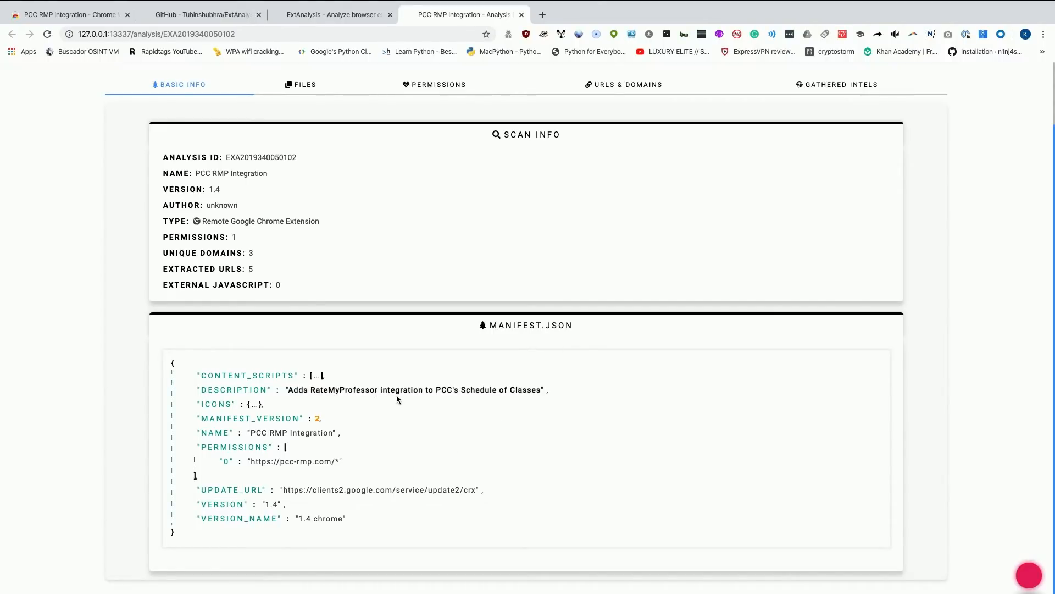
mouse_move(508, 403)
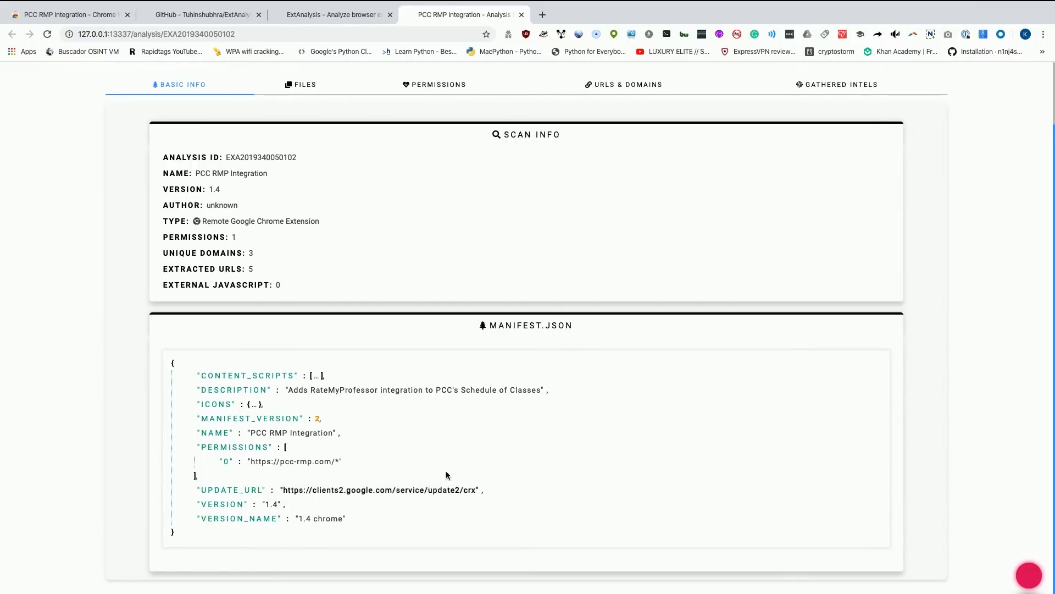
mouse_move(520, 294)
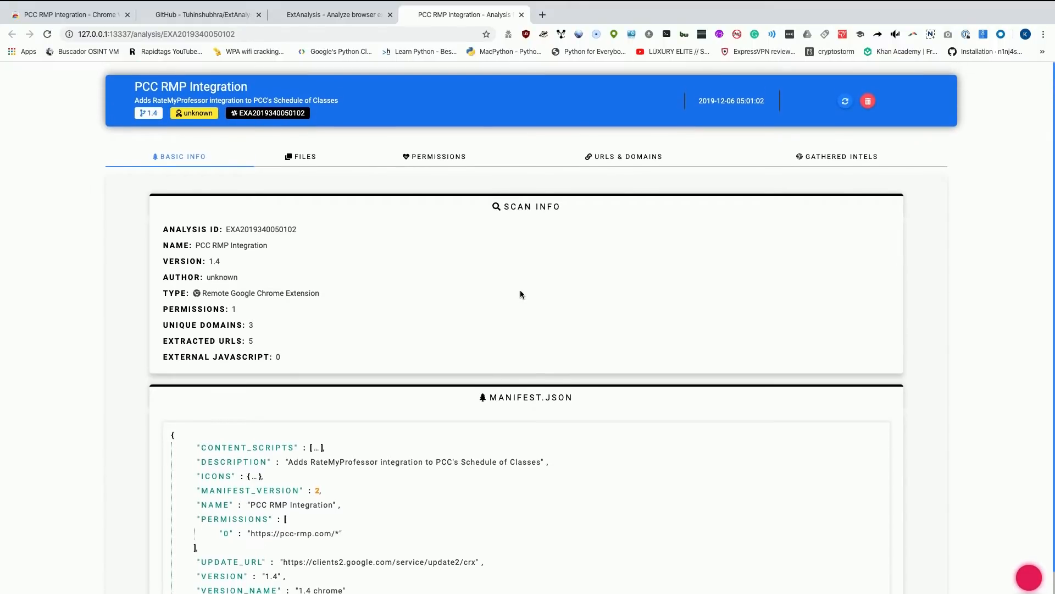
scroll("down", 3)
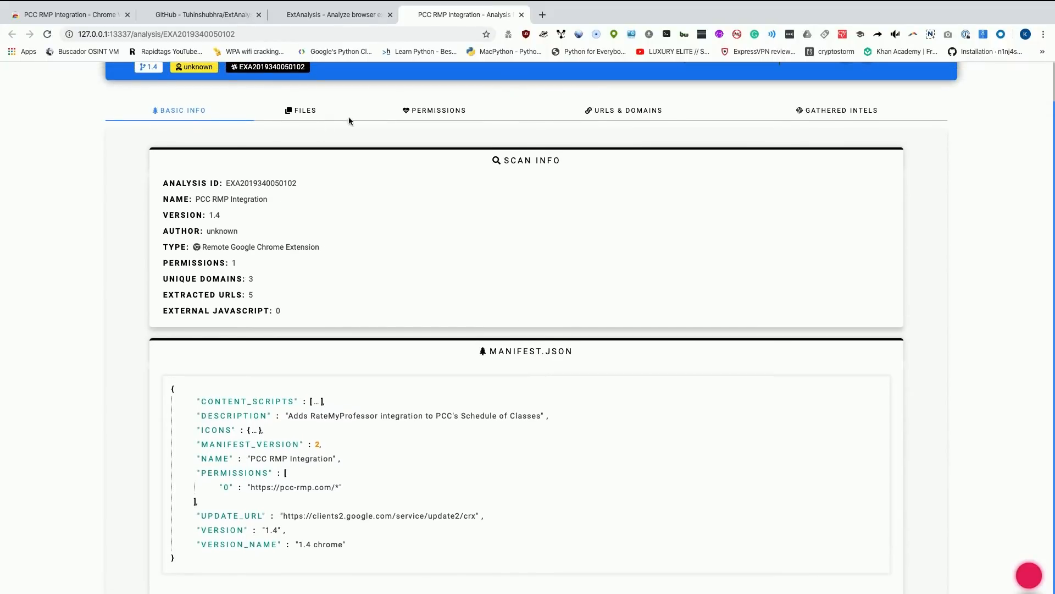
View the report's Files section down to the View Source Code of Files table.
left_click(301, 110)
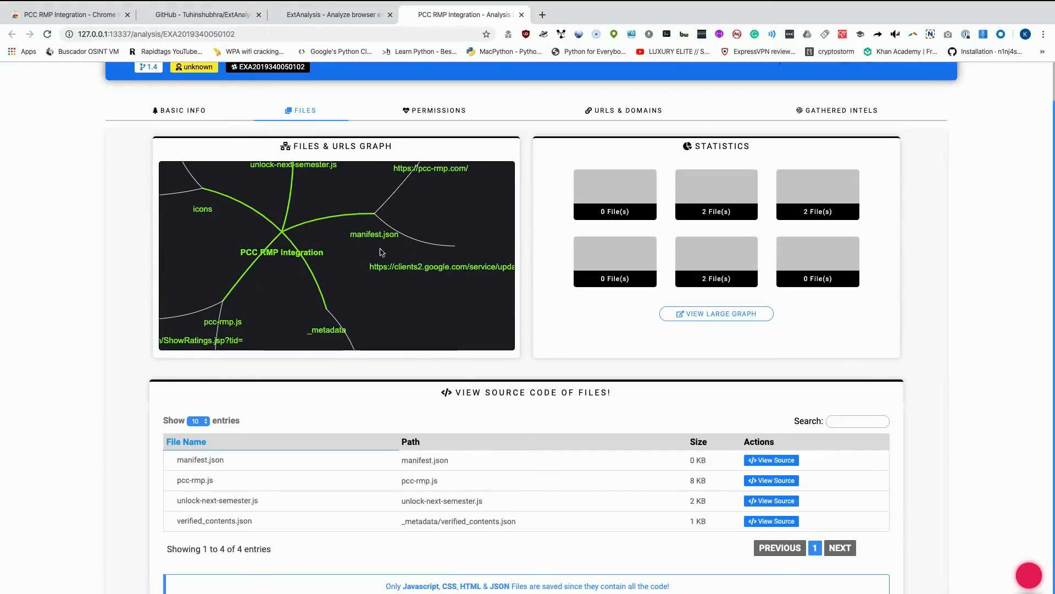
scroll("down", 3)
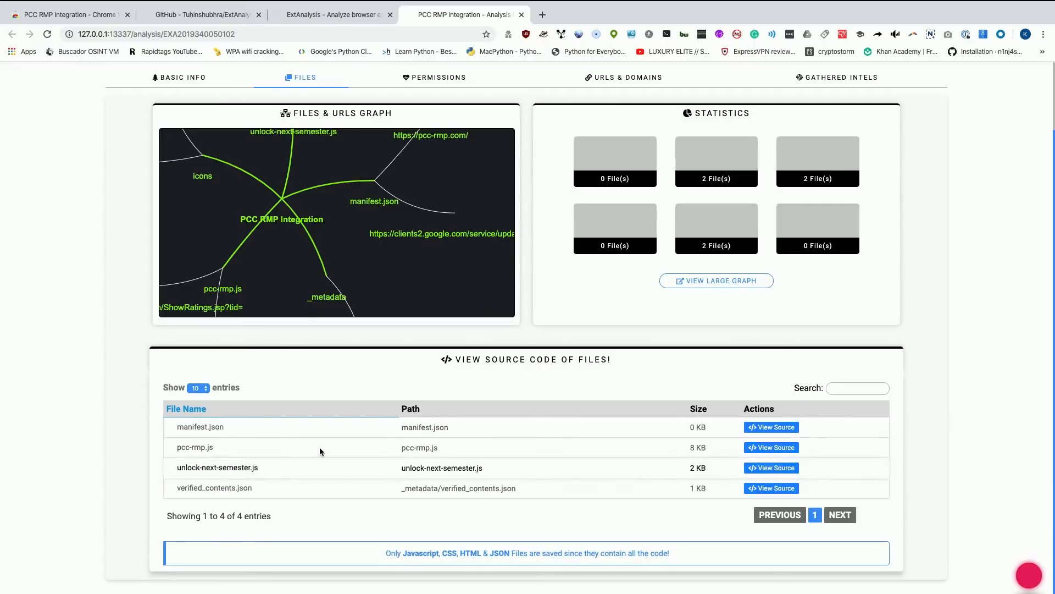
View the pcc-rmp.js source, scrolling through the Professor class and setError function.
left_click(772, 447)
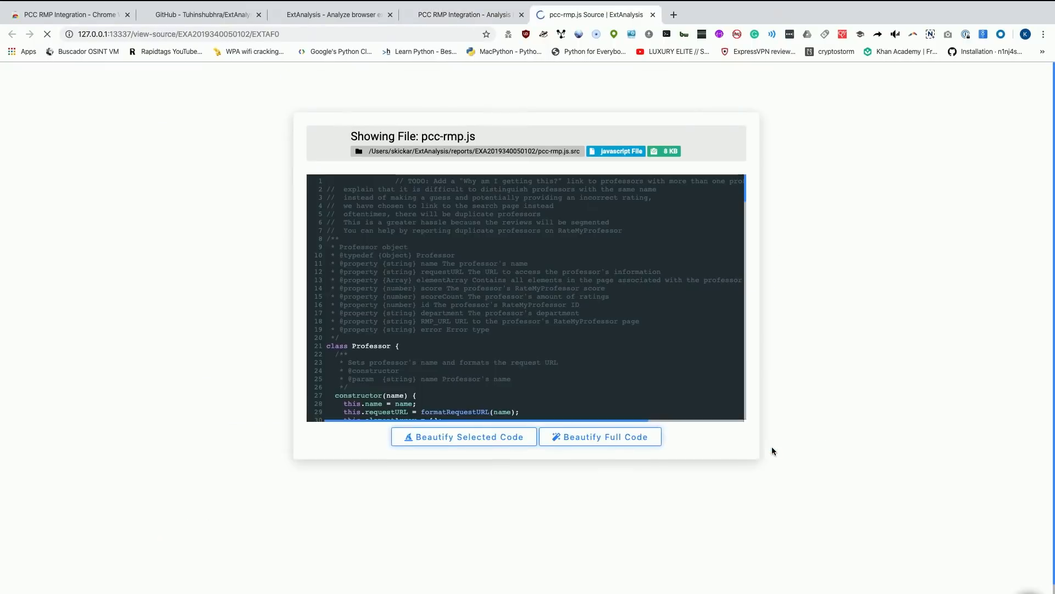
scroll("down", 3)
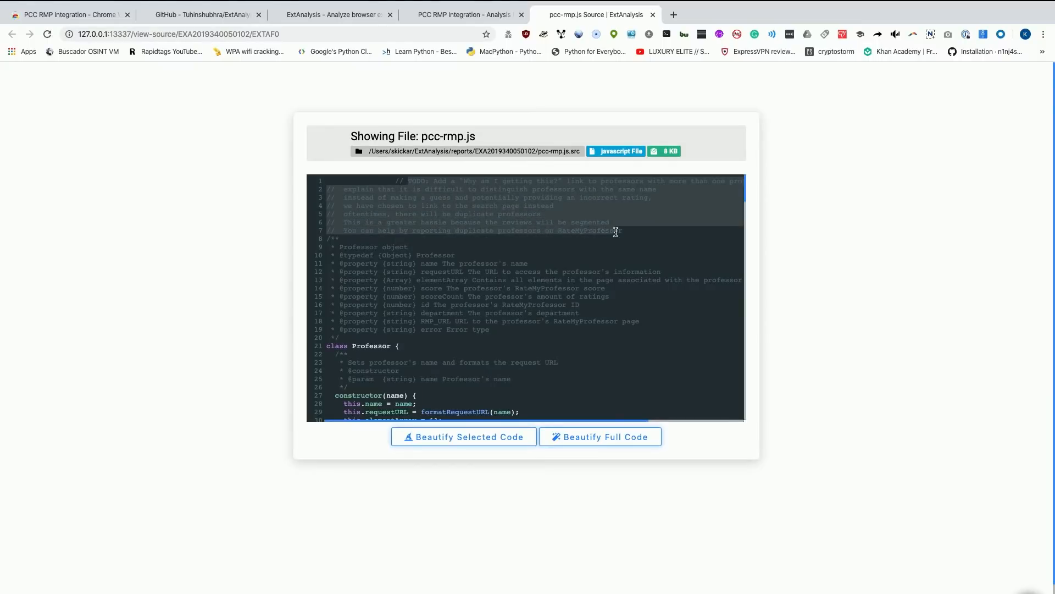
scroll("down", 3)
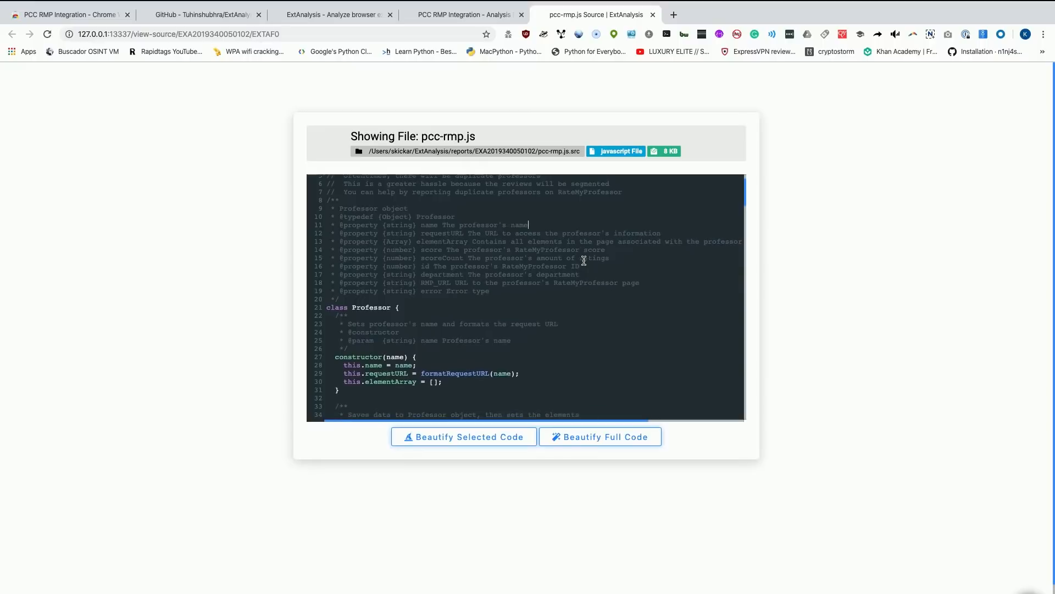
scroll("down", 3)
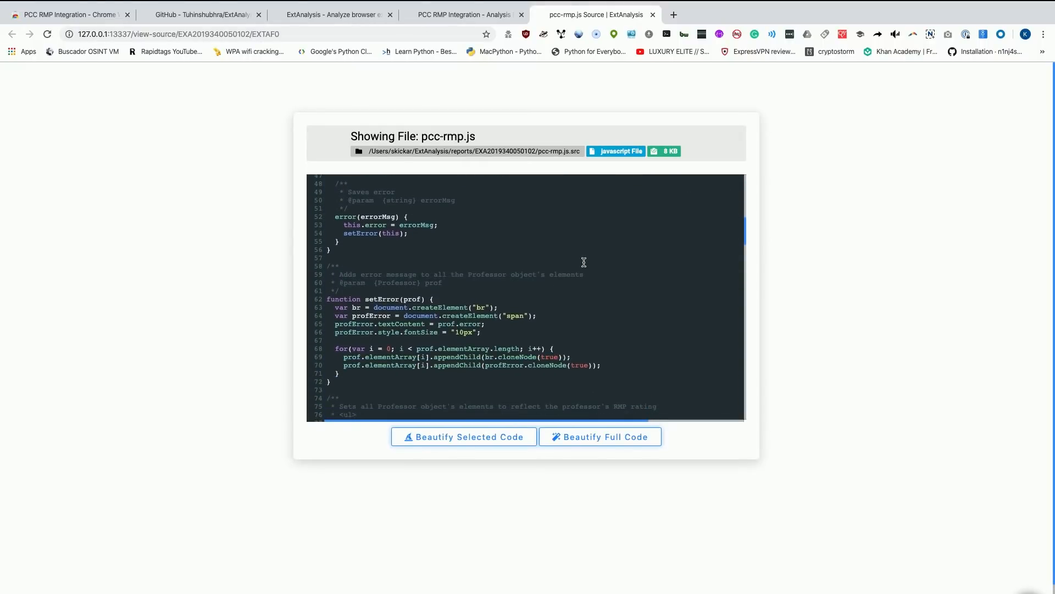
scroll("down", 3)
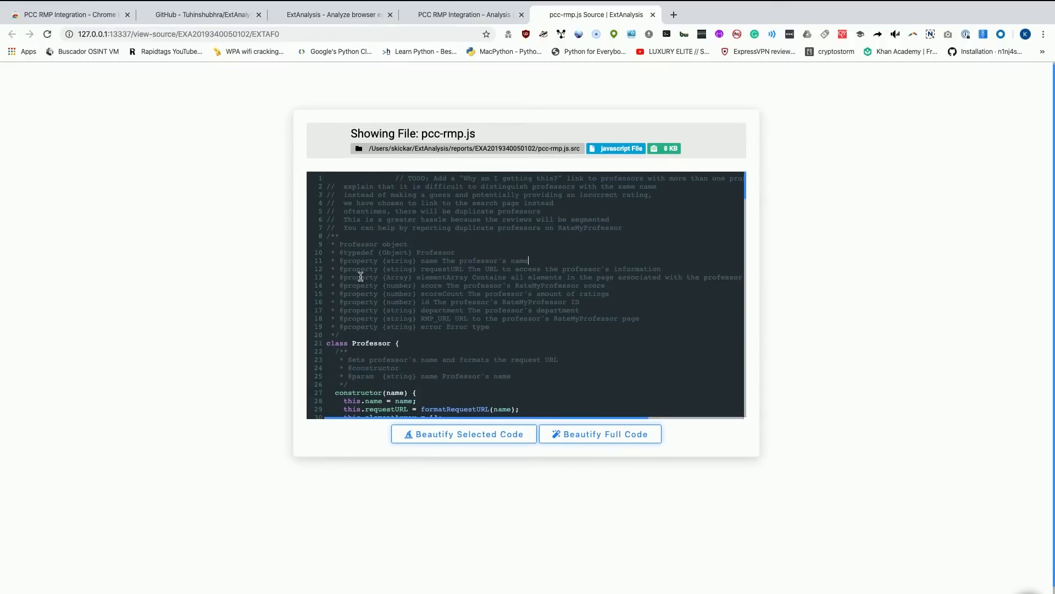
mouse_move(418, 504)
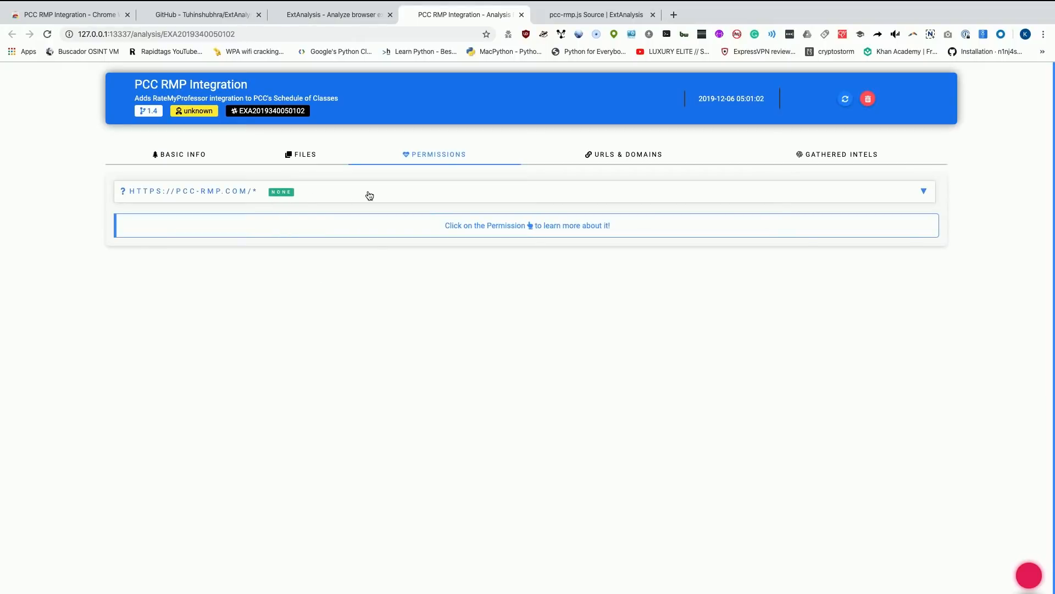
left_click(369, 192)
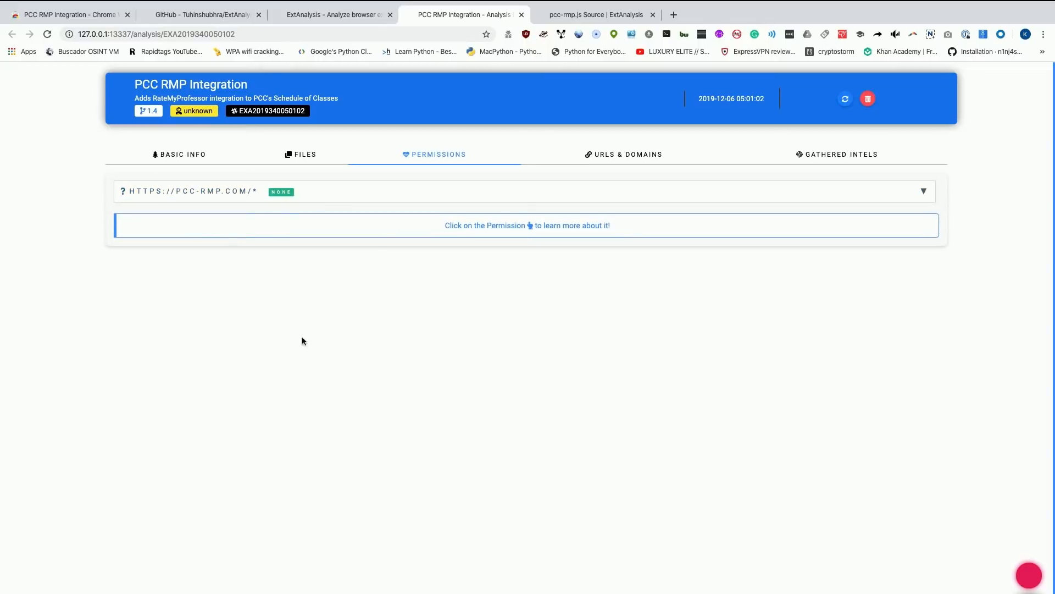
mouse_move(140, 558)
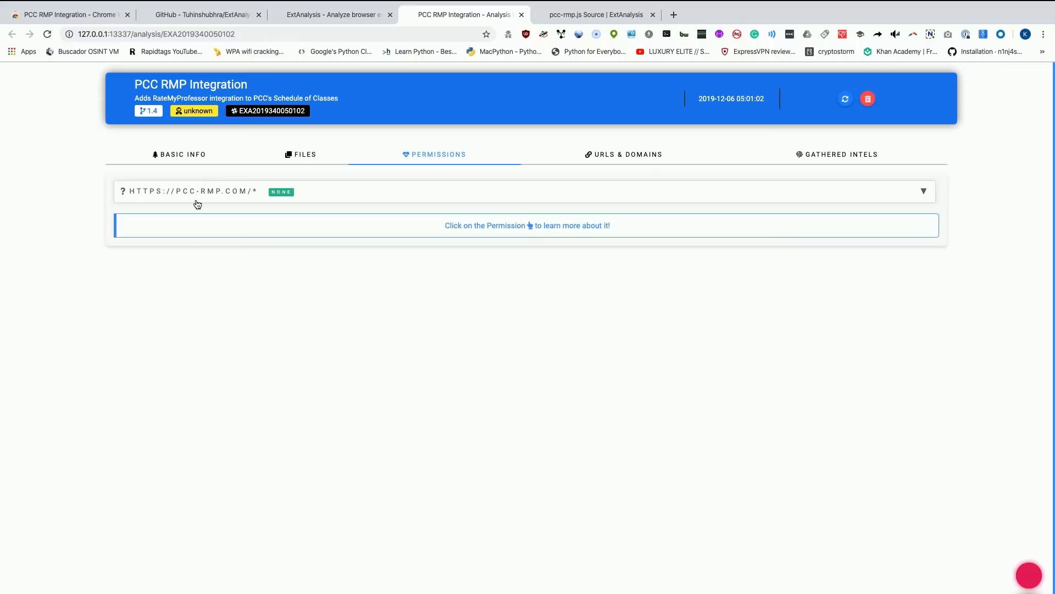
mouse_move(317, 373)
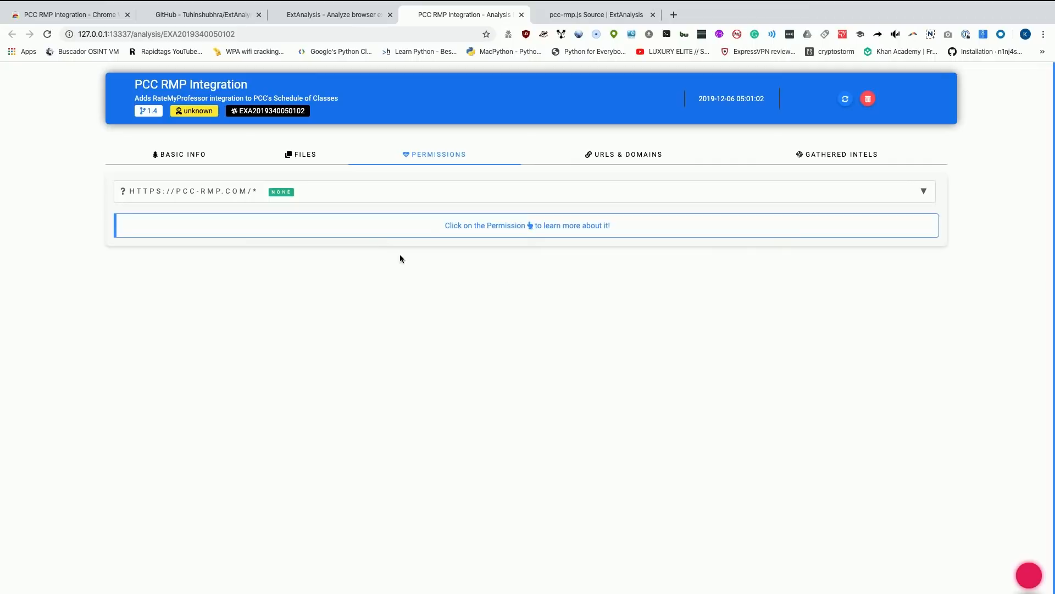
mouse_move(441, 314)
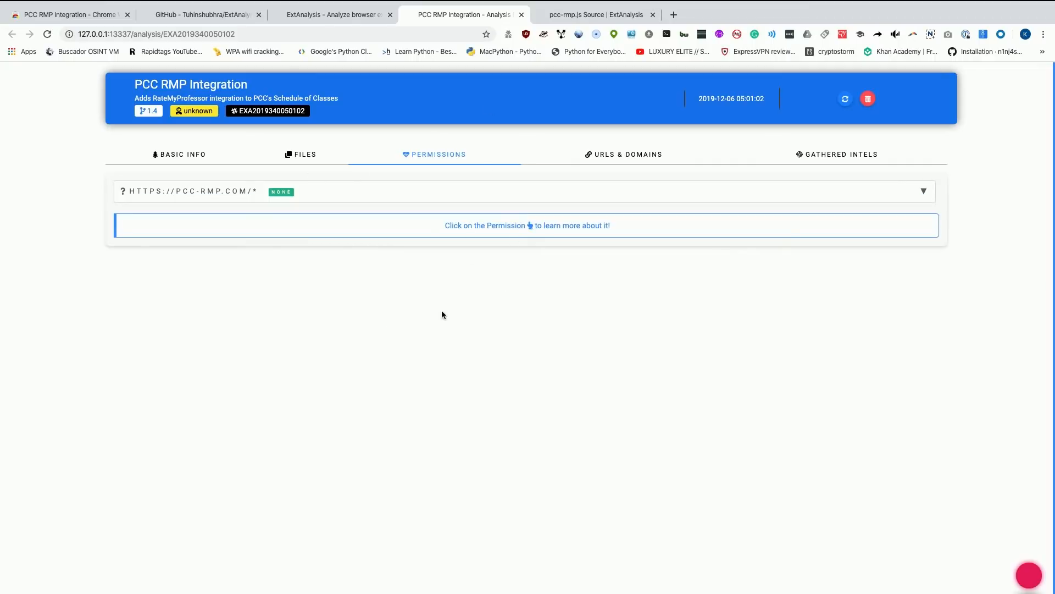
mouse_move(596, 138)
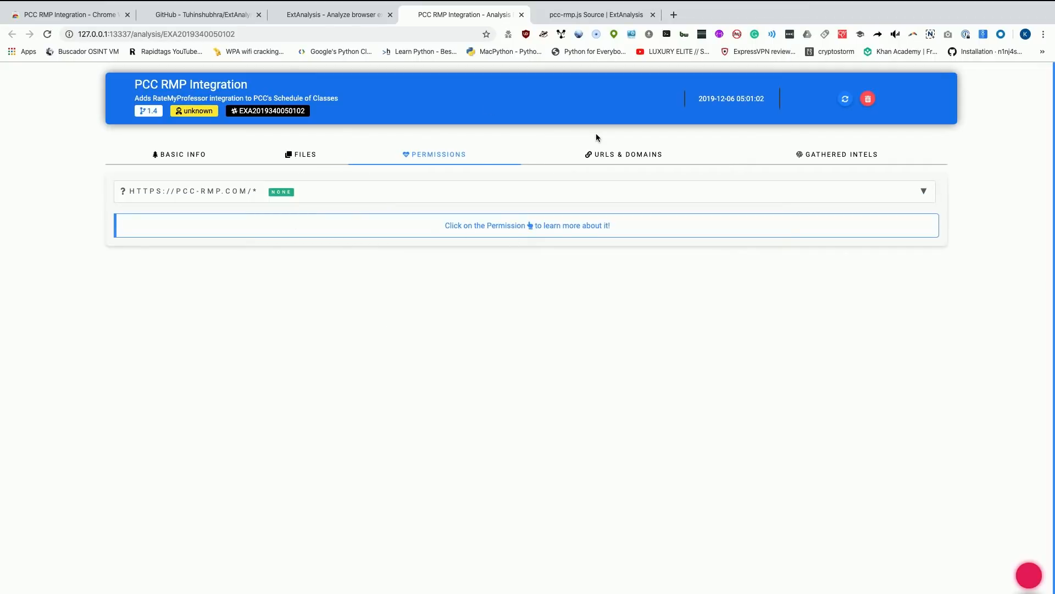
Show the URLs & Domains report with its three domains and five extracted URLs.
left_click(622, 153)
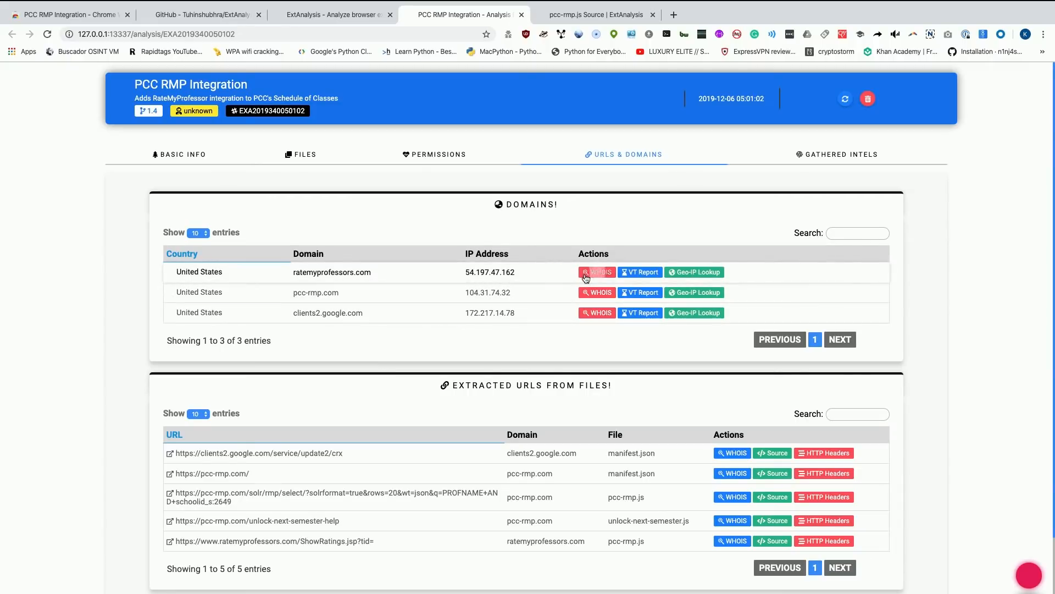
mouse_move(305, 301)
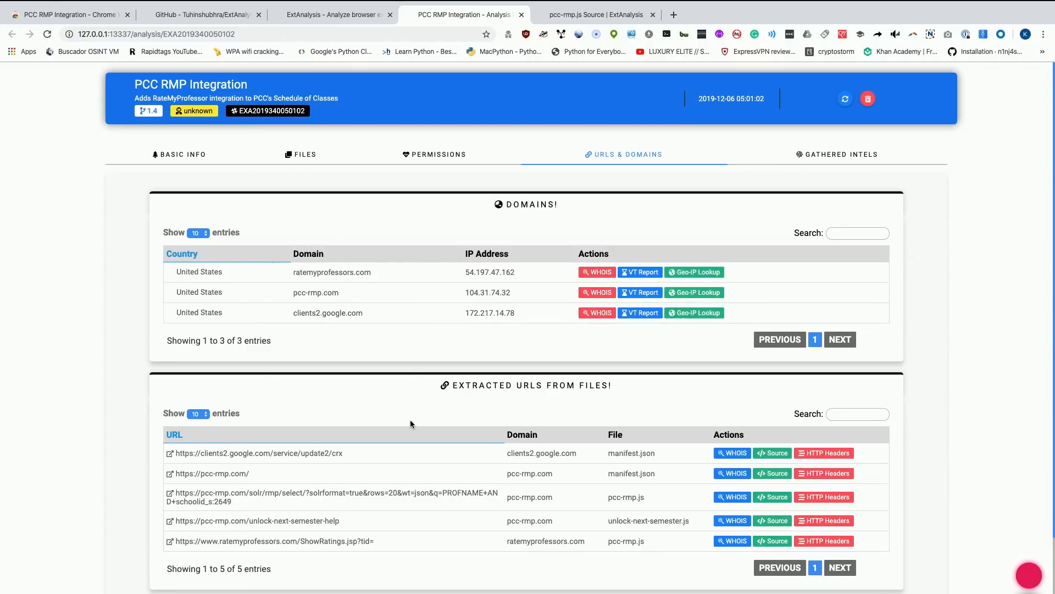
scroll("down", 3)
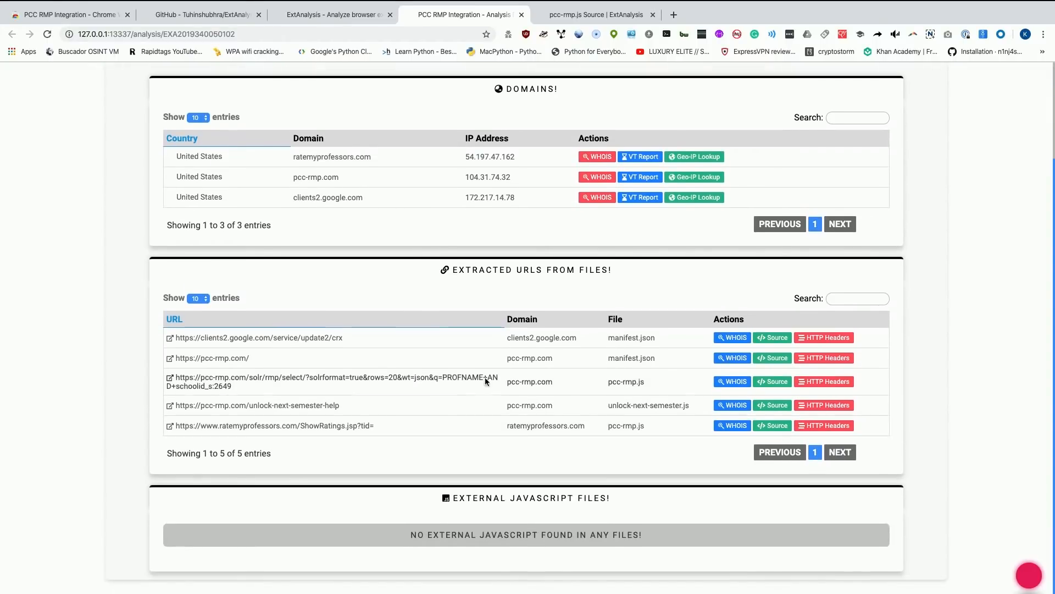
mouse_move(552, 282)
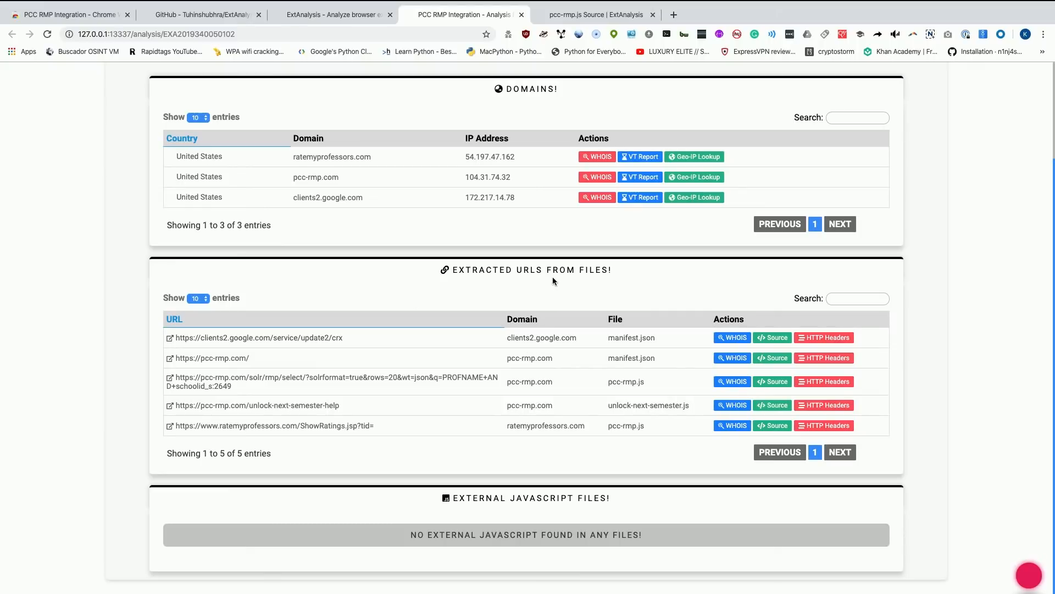
mouse_move(379, 336)
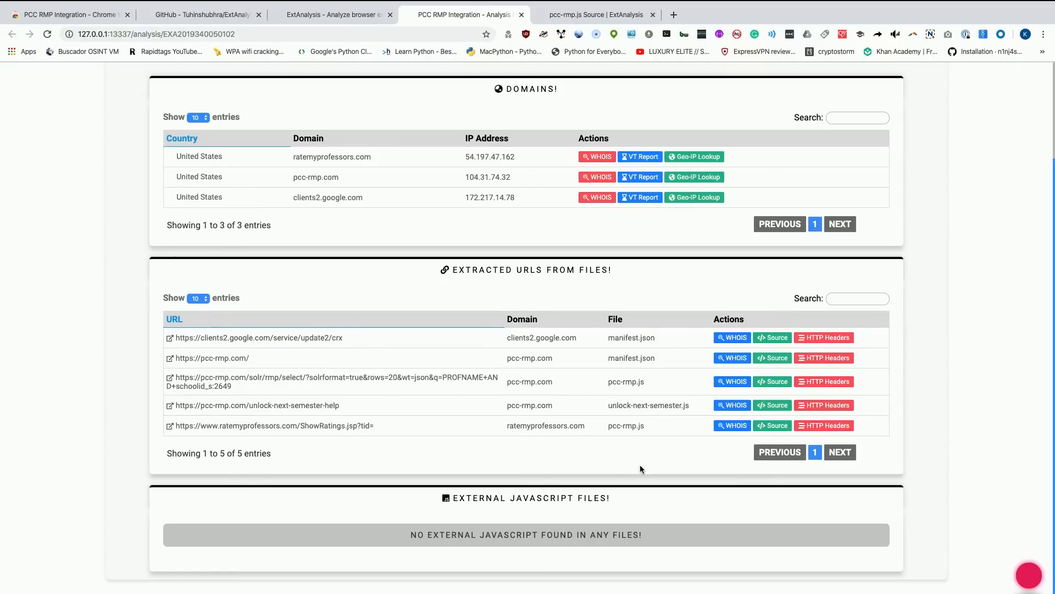
mouse_move(602, 342)
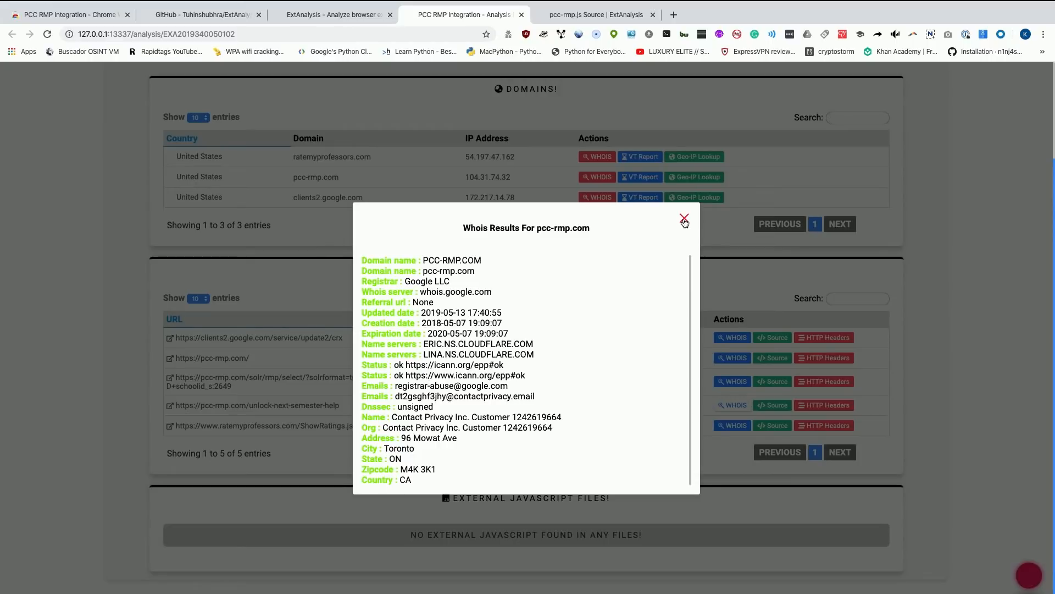
Close the pcc-rmp.com Whois Results popup, returning to the domains tables.
left_click(685, 220)
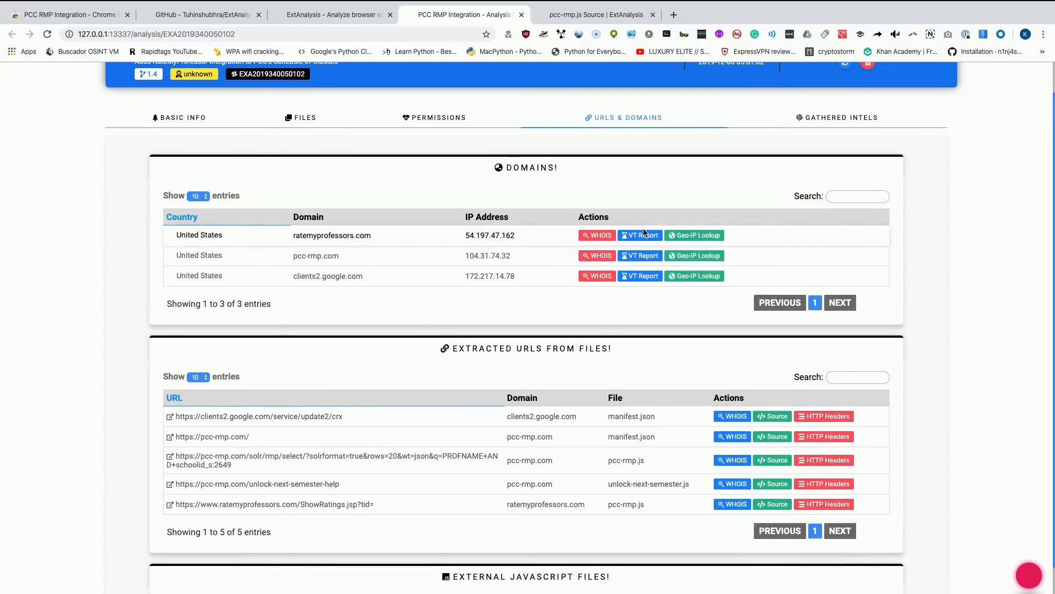
left_click(639, 235)
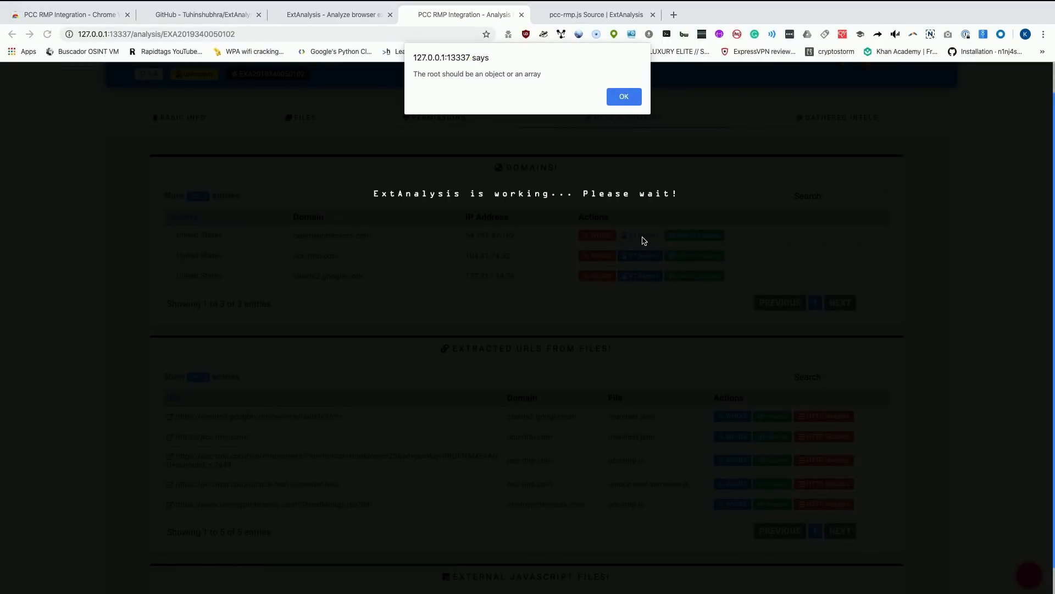
left_click(622, 97)
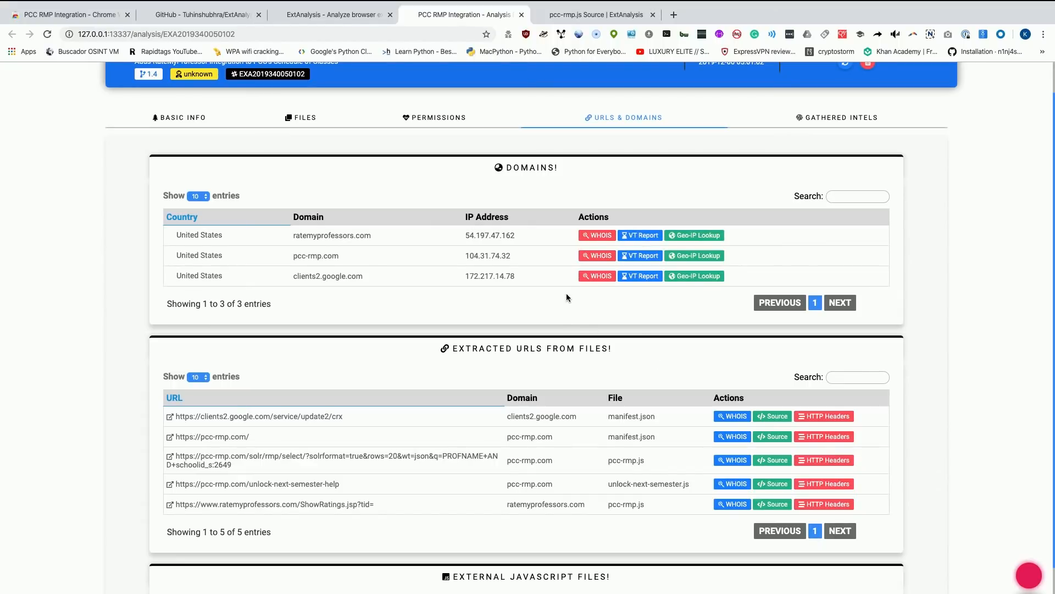
mouse_move(795, 139)
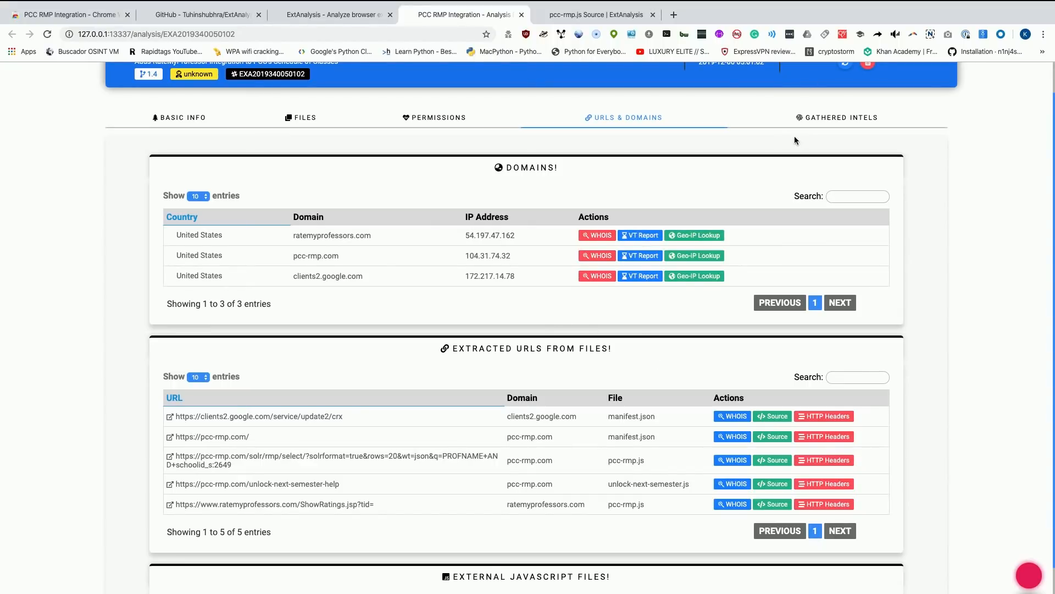
Review Gathered Intels: no IPs, bitcoin, emails or base64 strings, down to the 28 extracted comments.
left_click(838, 118)
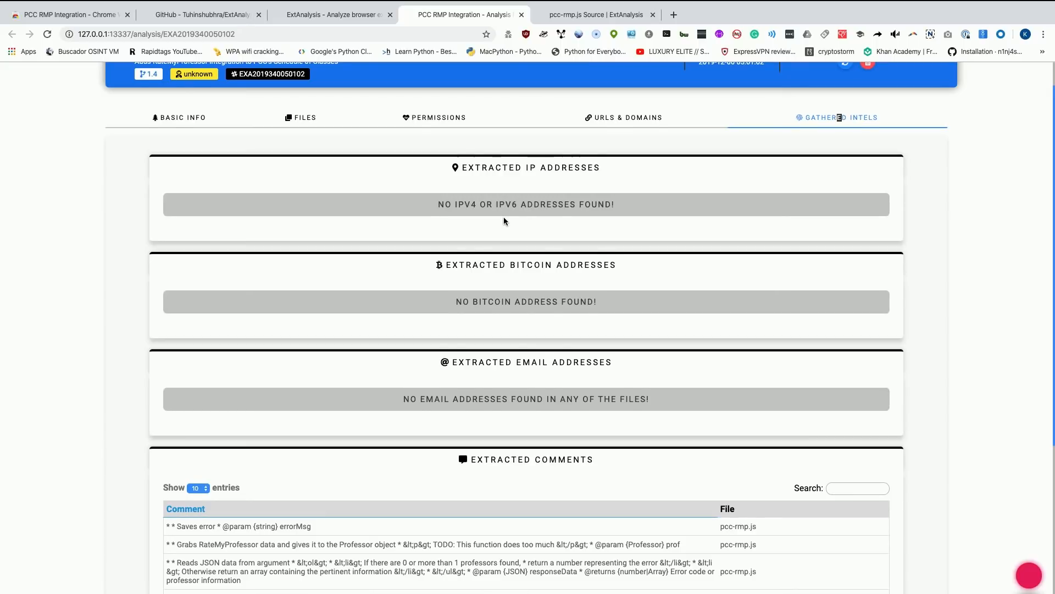
scroll("down", 3)
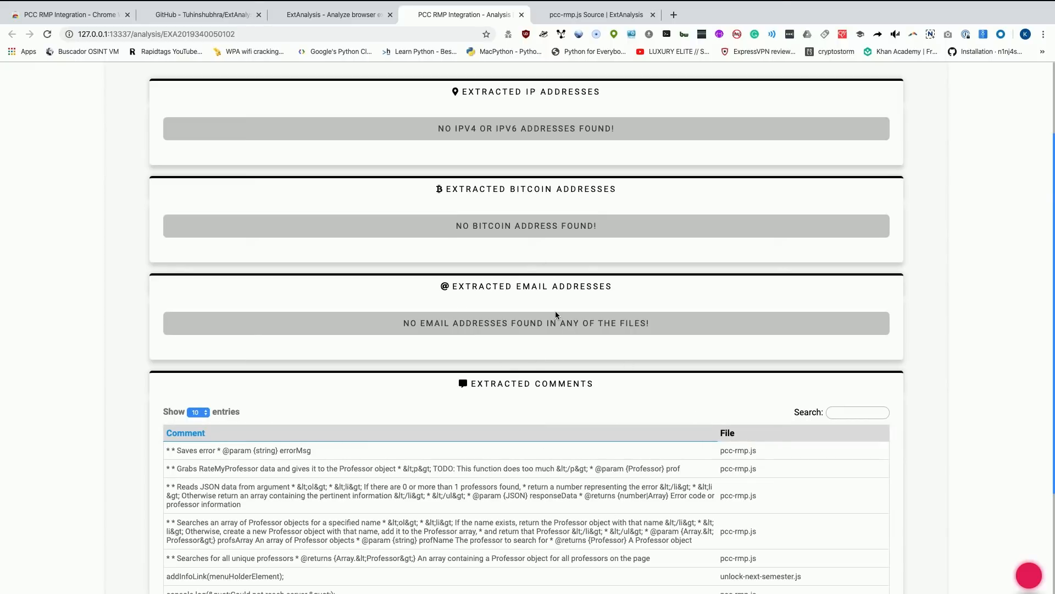
mouse_move(588, 152)
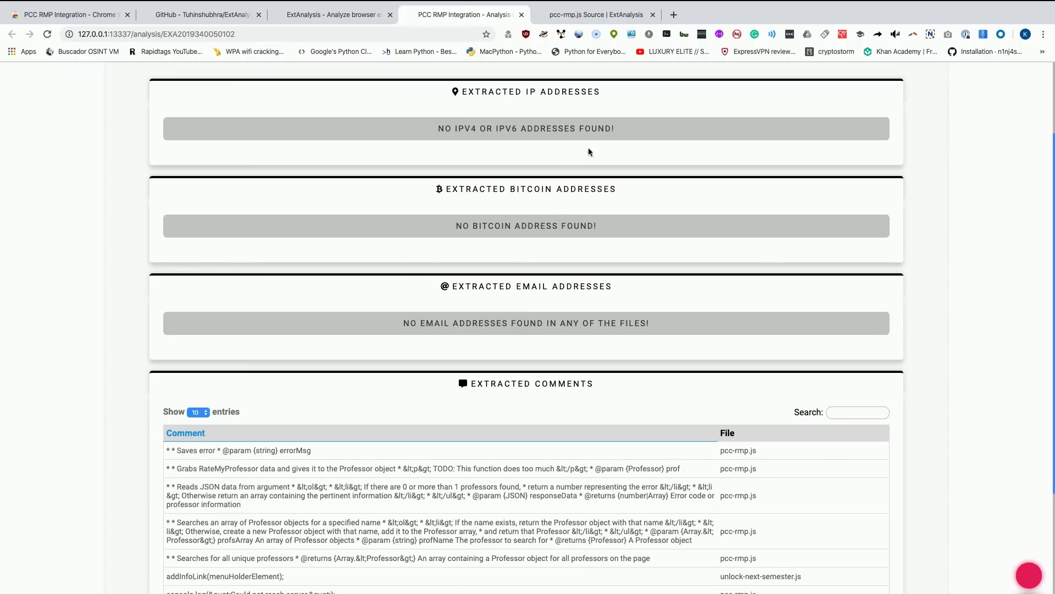
mouse_move(494, 155)
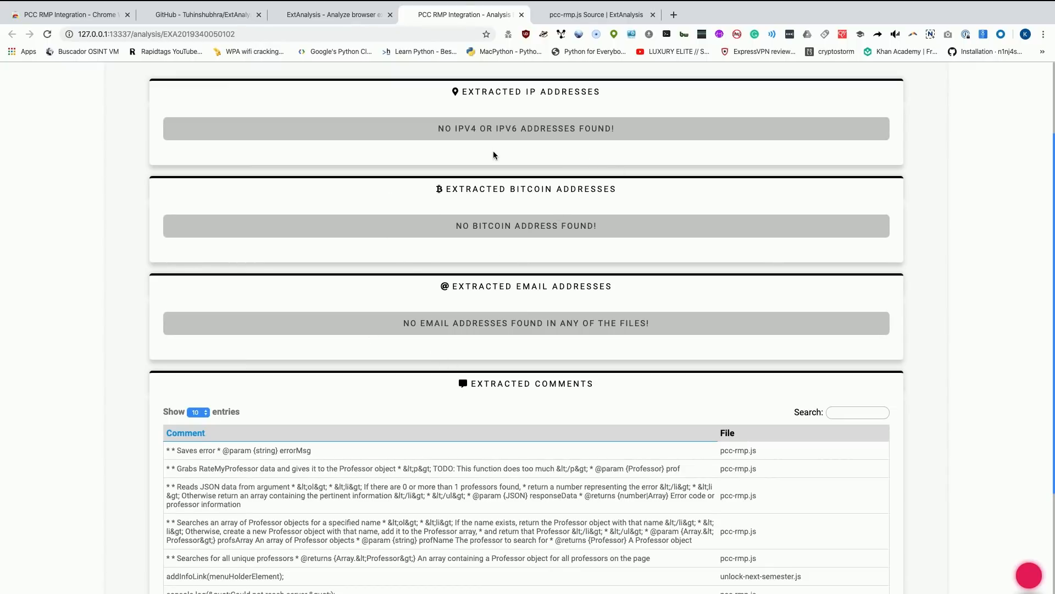
mouse_move(506, 172)
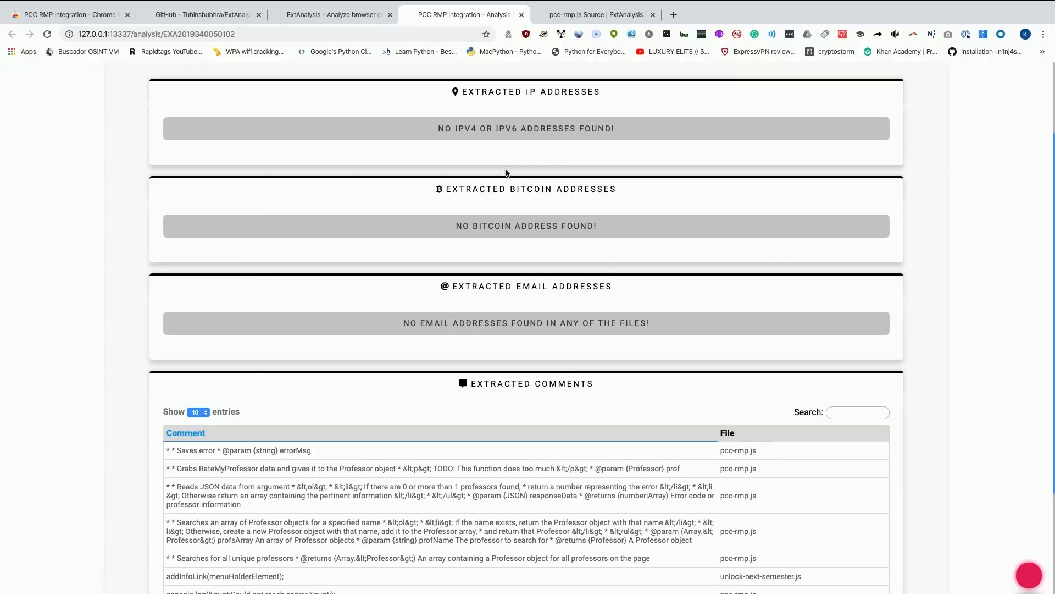
mouse_move(466, 223)
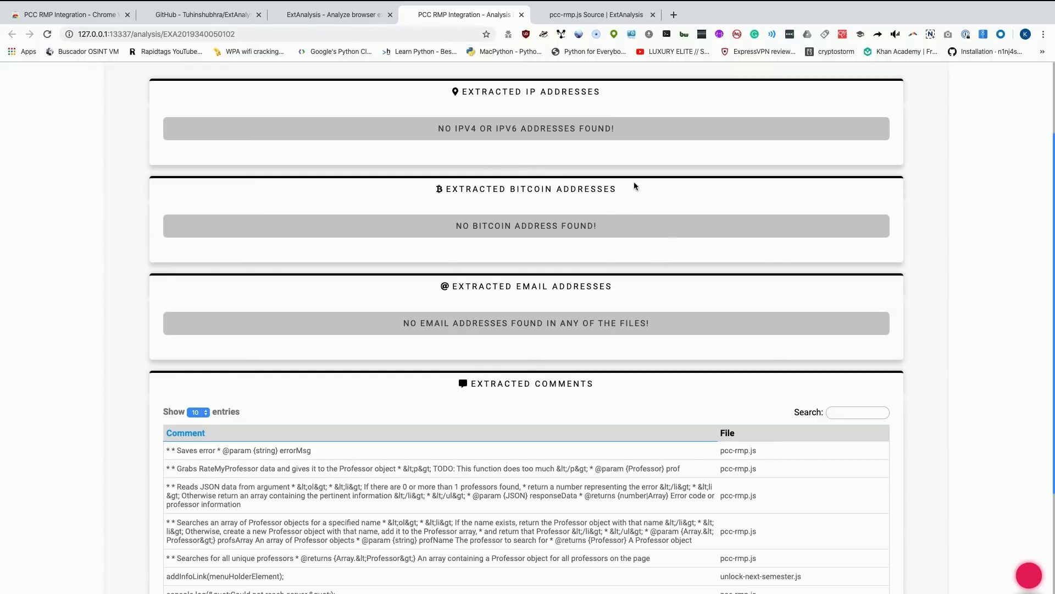
scroll("down", 3)
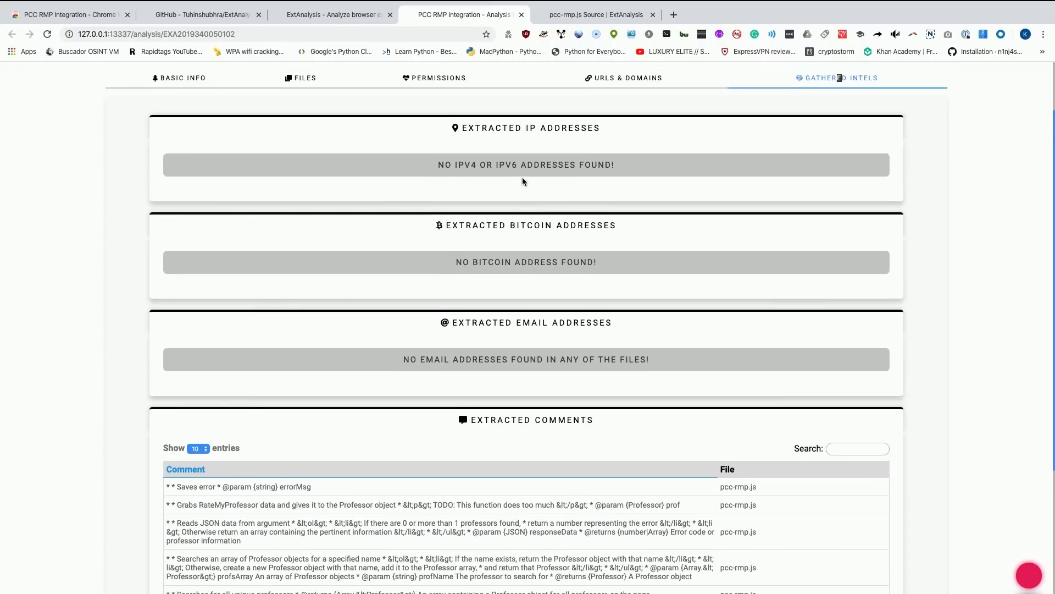
scroll("down", 3)
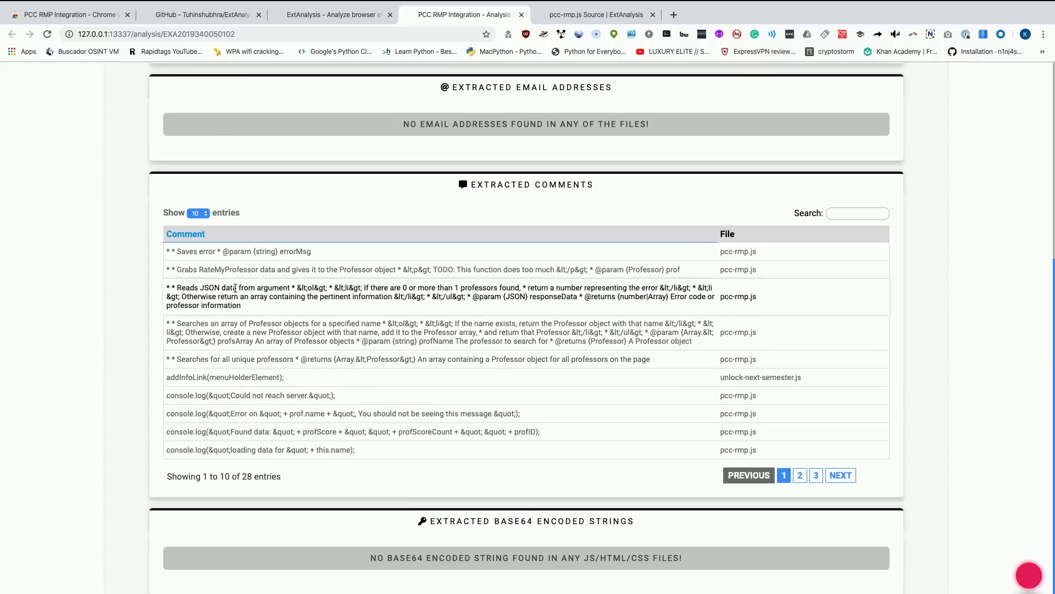
Page through the extracted comments to the third page, entries 21 to 28 of 28.
left_click(799, 475)
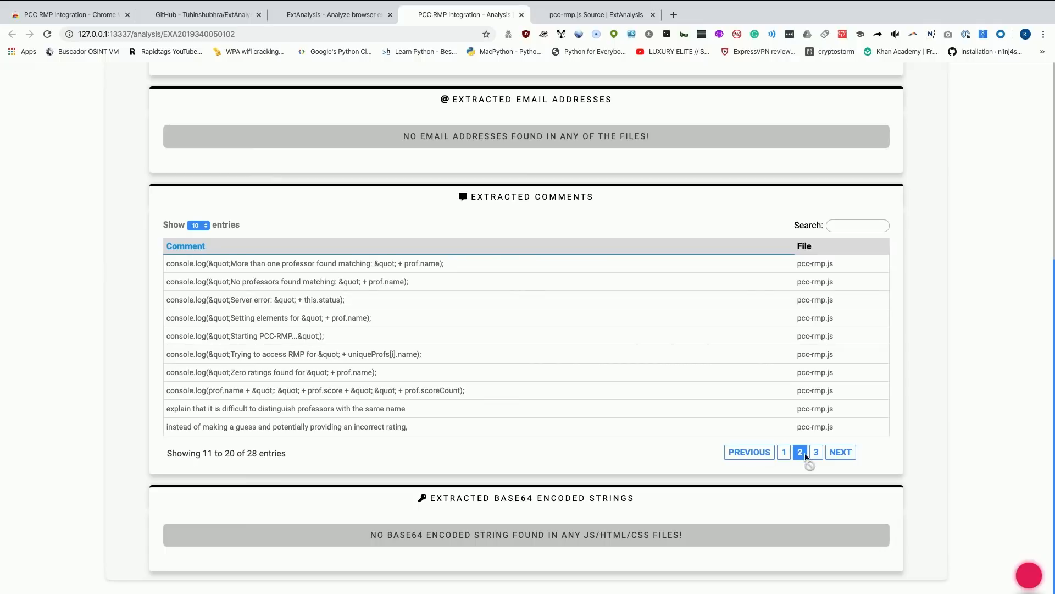
left_click(815, 452)
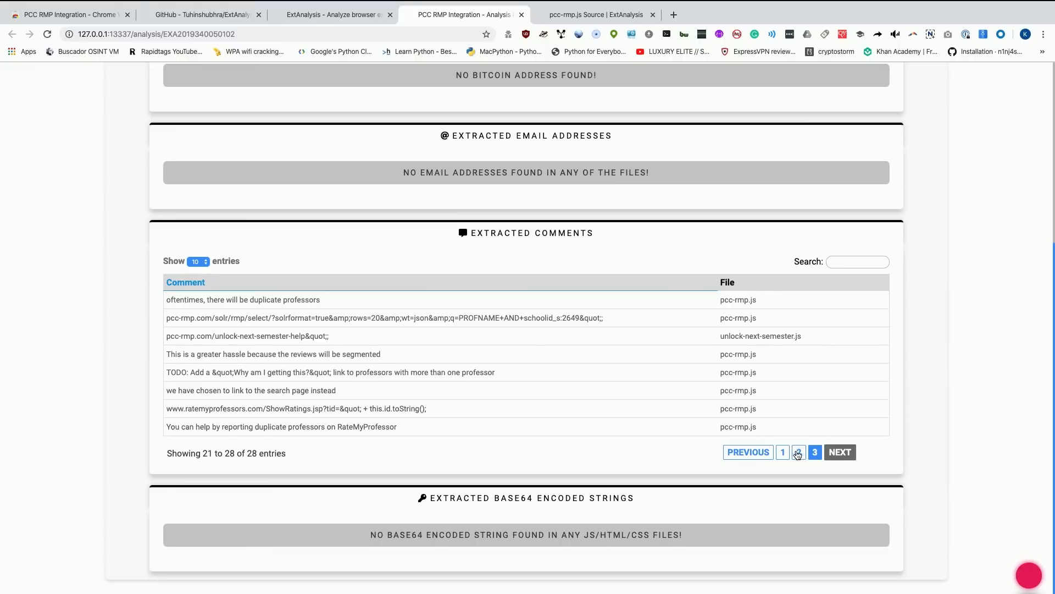
left_click(799, 451)
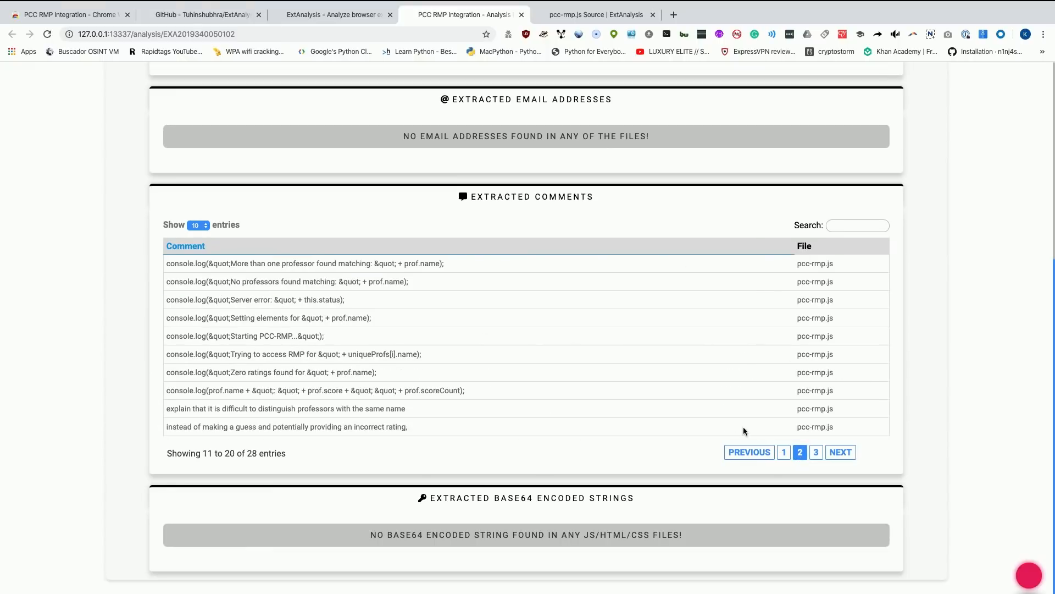
left_click(815, 451)
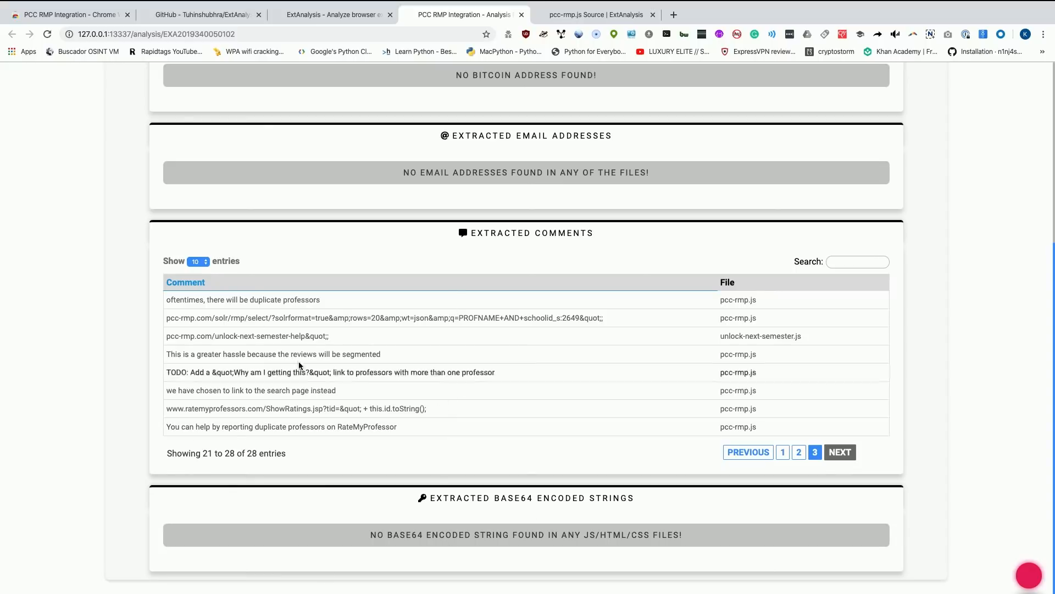
mouse_move(473, 473)
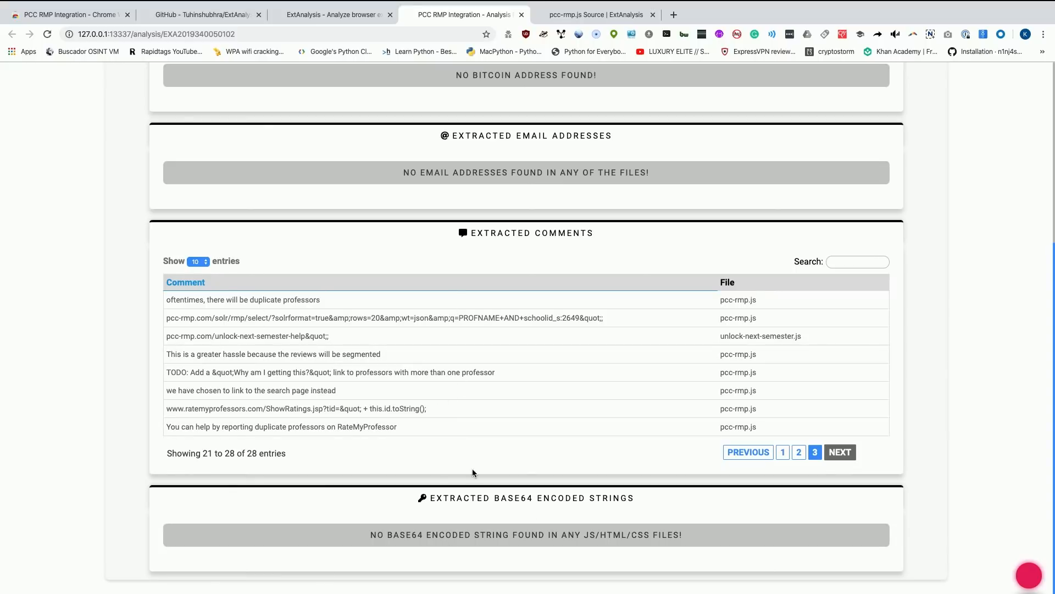
mouse_move(695, 348)
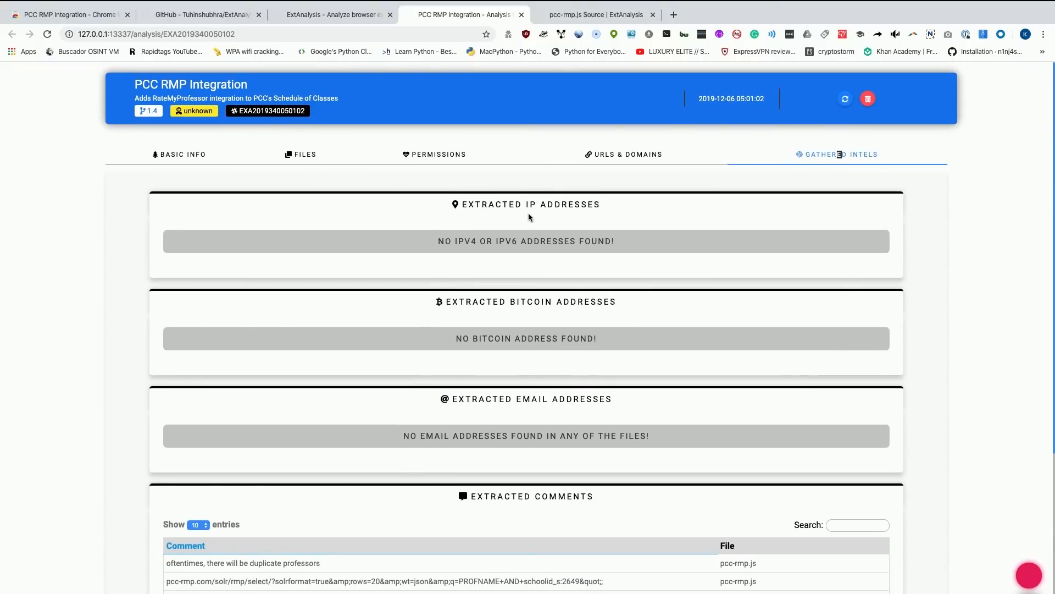
mouse_move(407, 263)
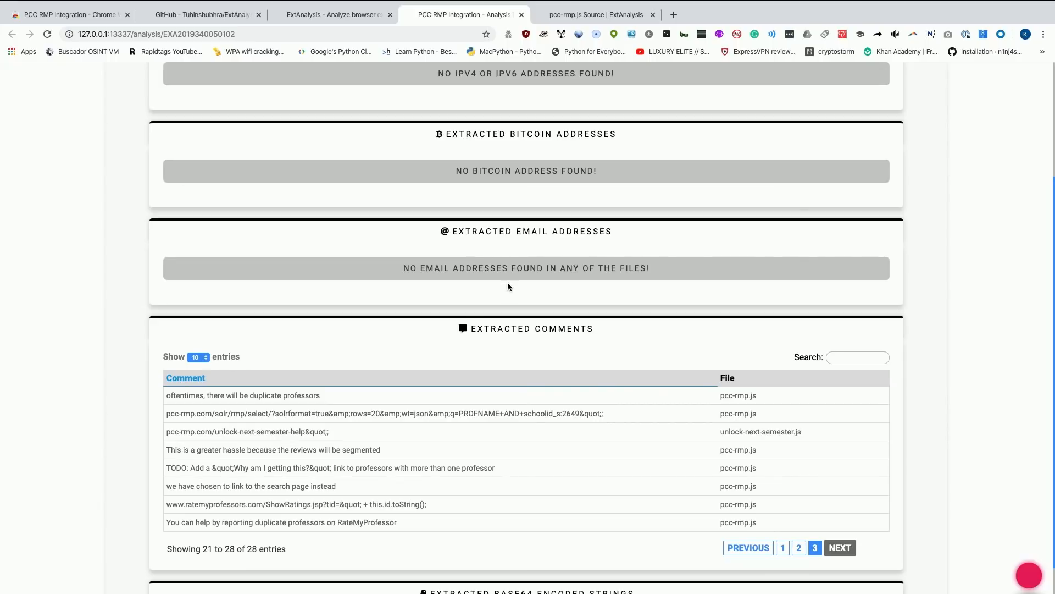
scroll("up", 3)
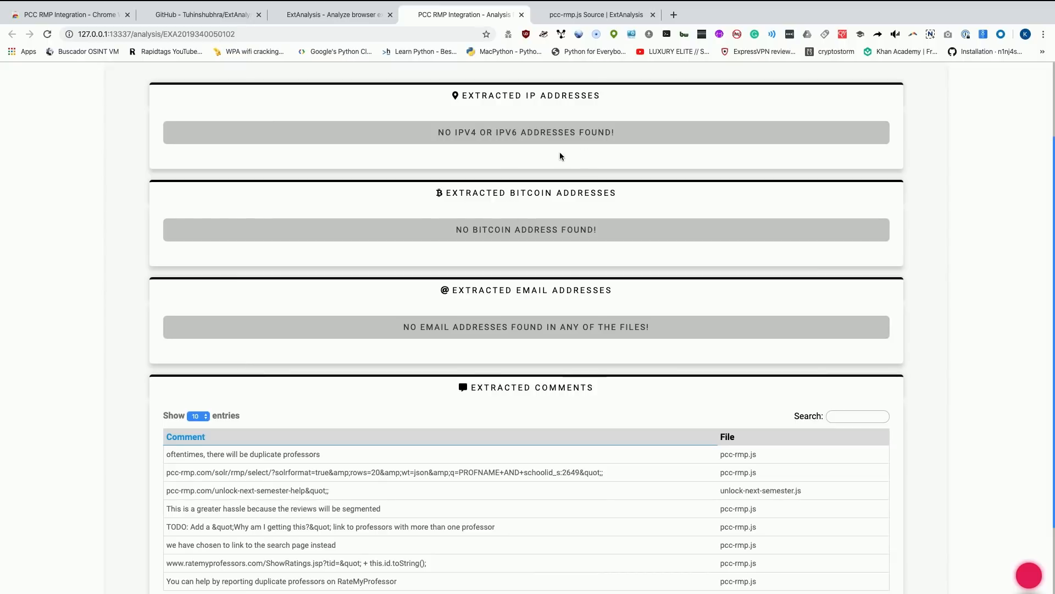
mouse_move(500, 275)
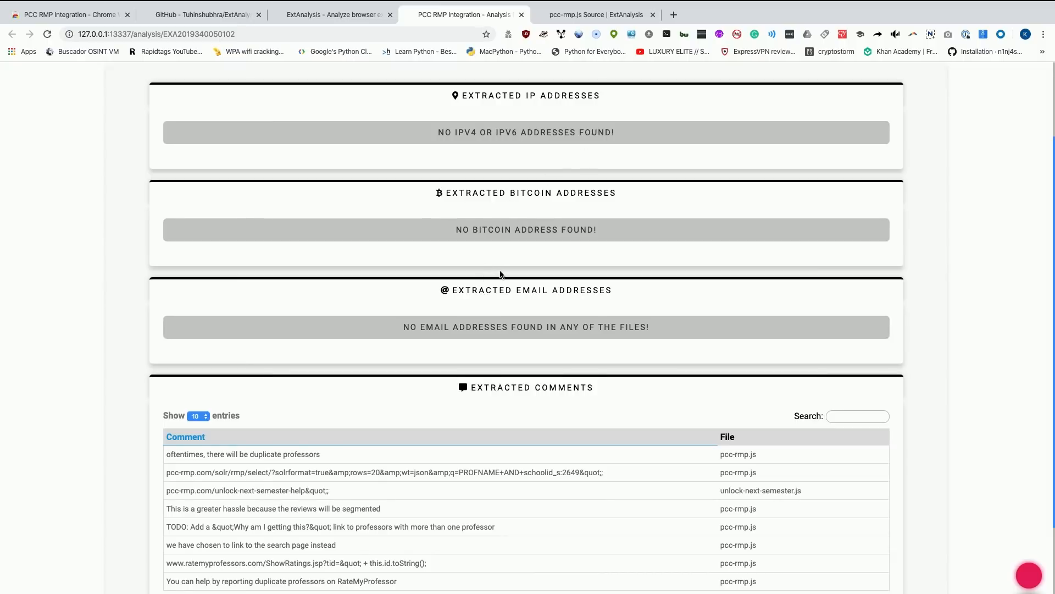